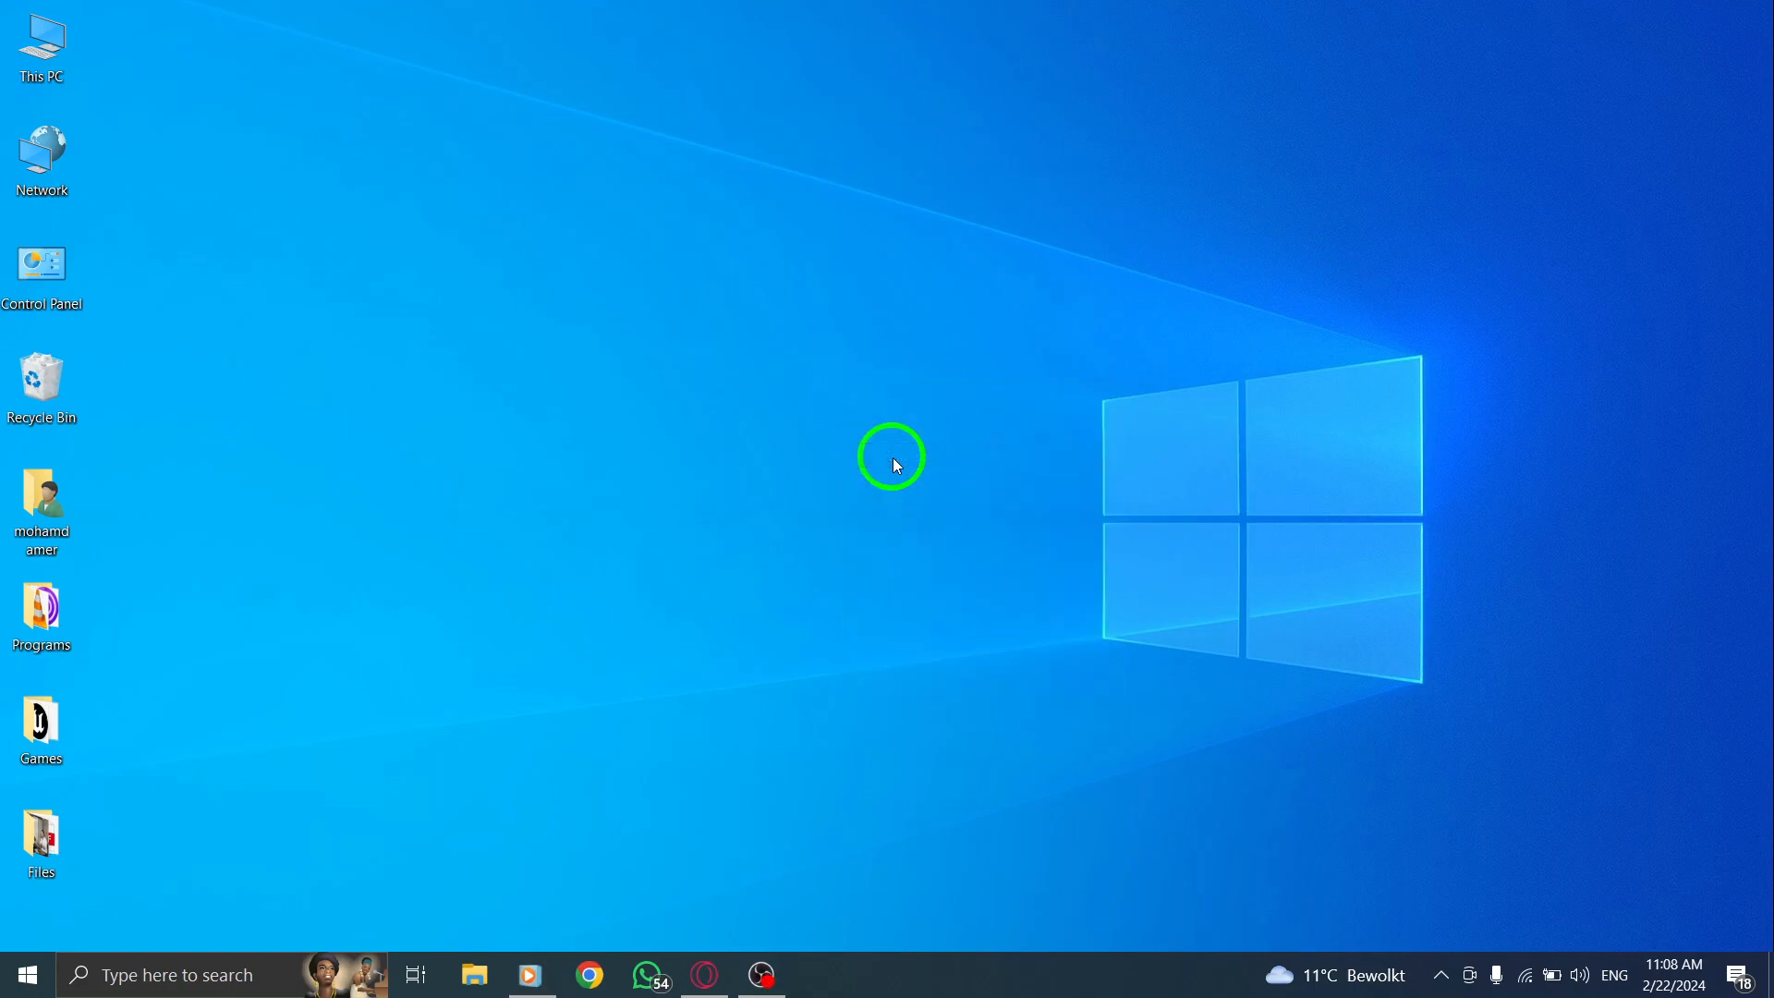
pyautogui.moveTo(904, 430)
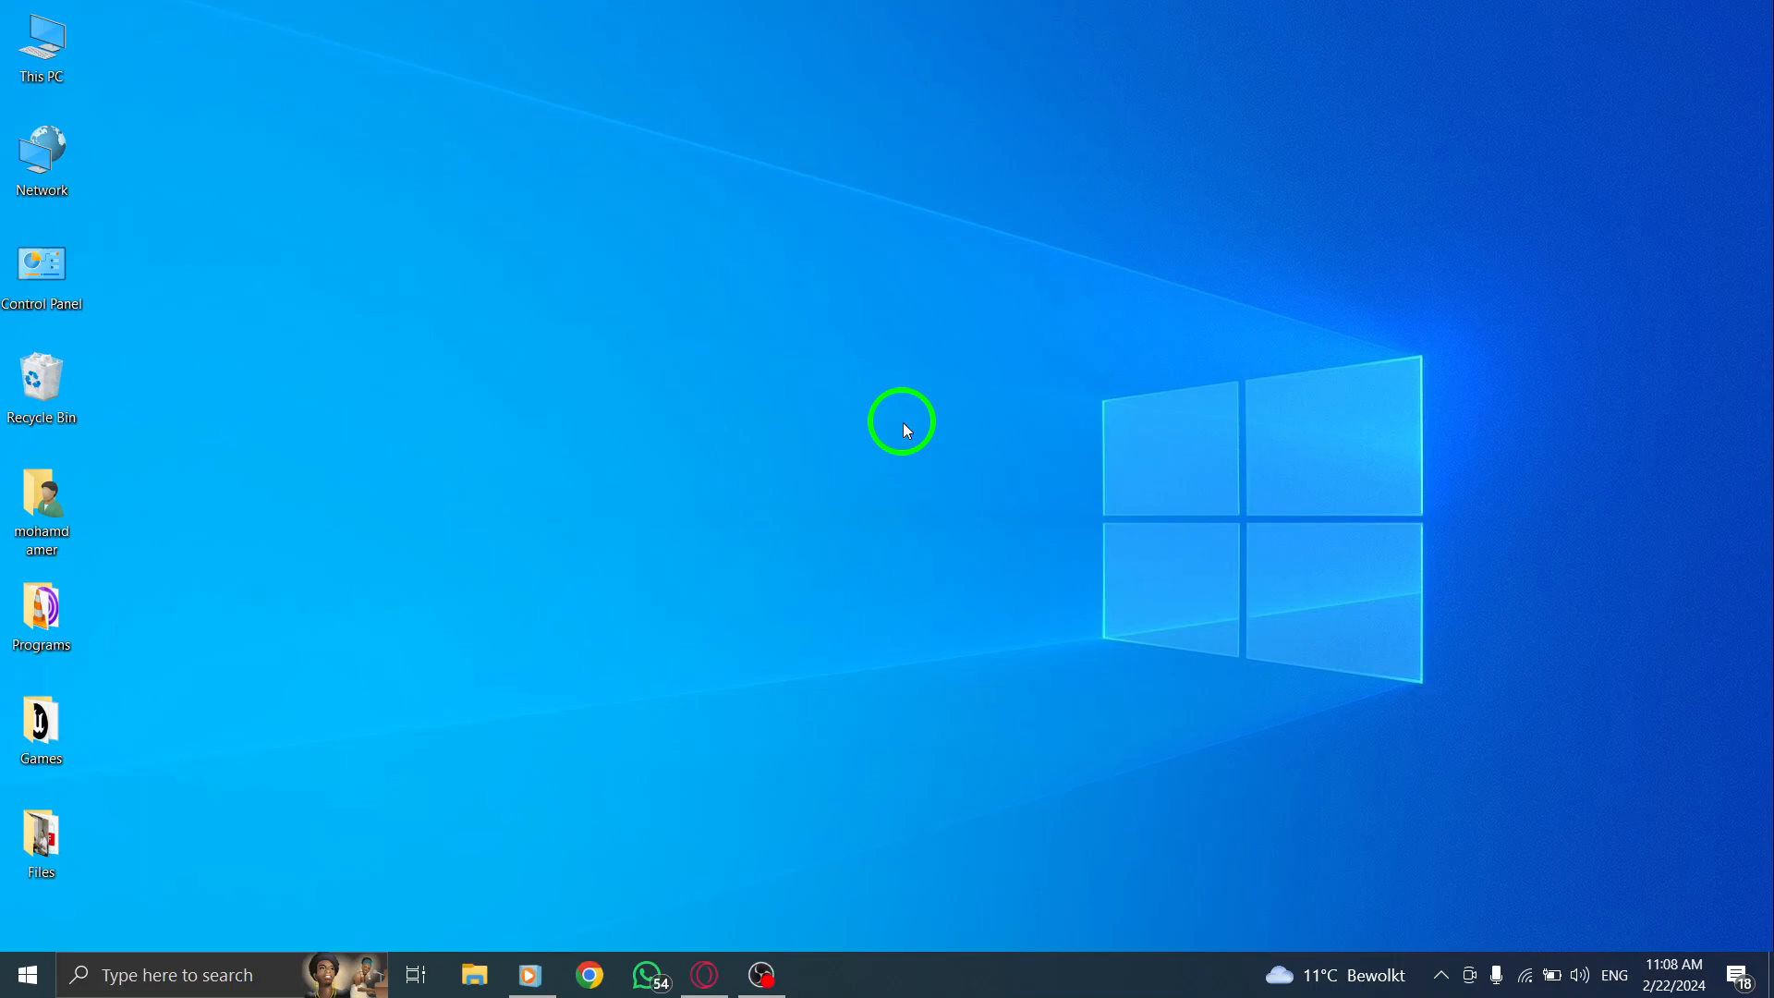
pyautogui.moveTo(894, 426)
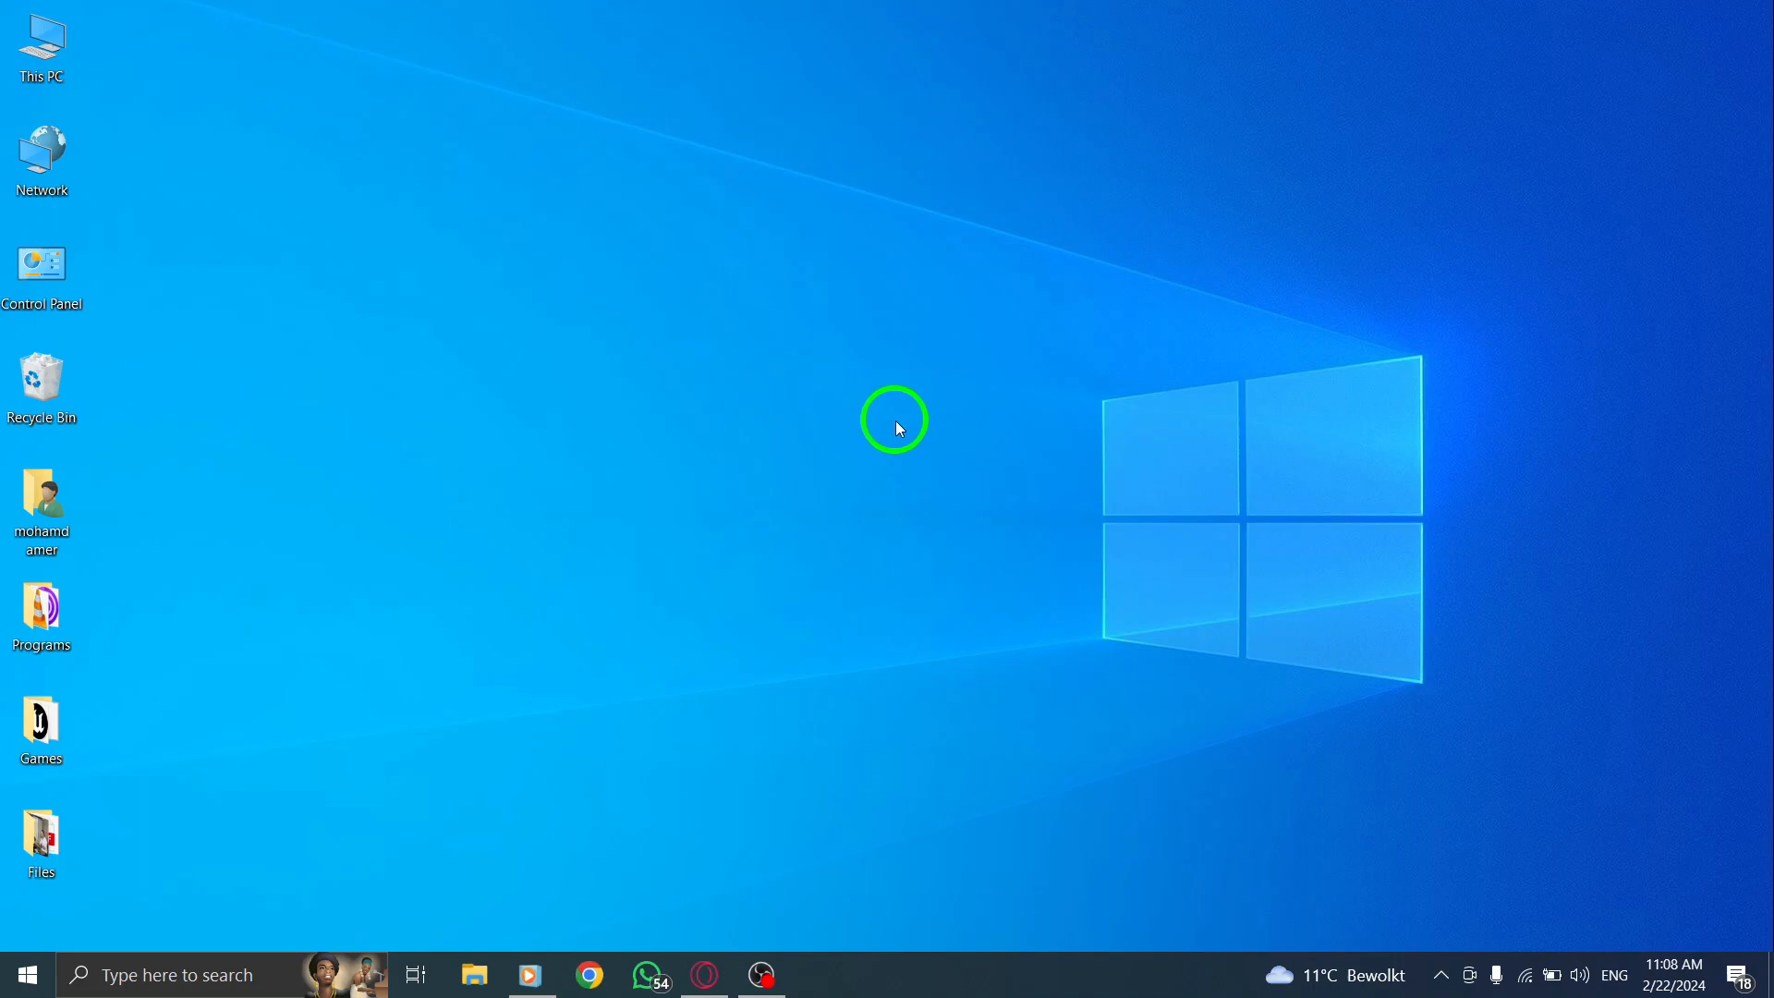
pyautogui.moveTo(863, 473)
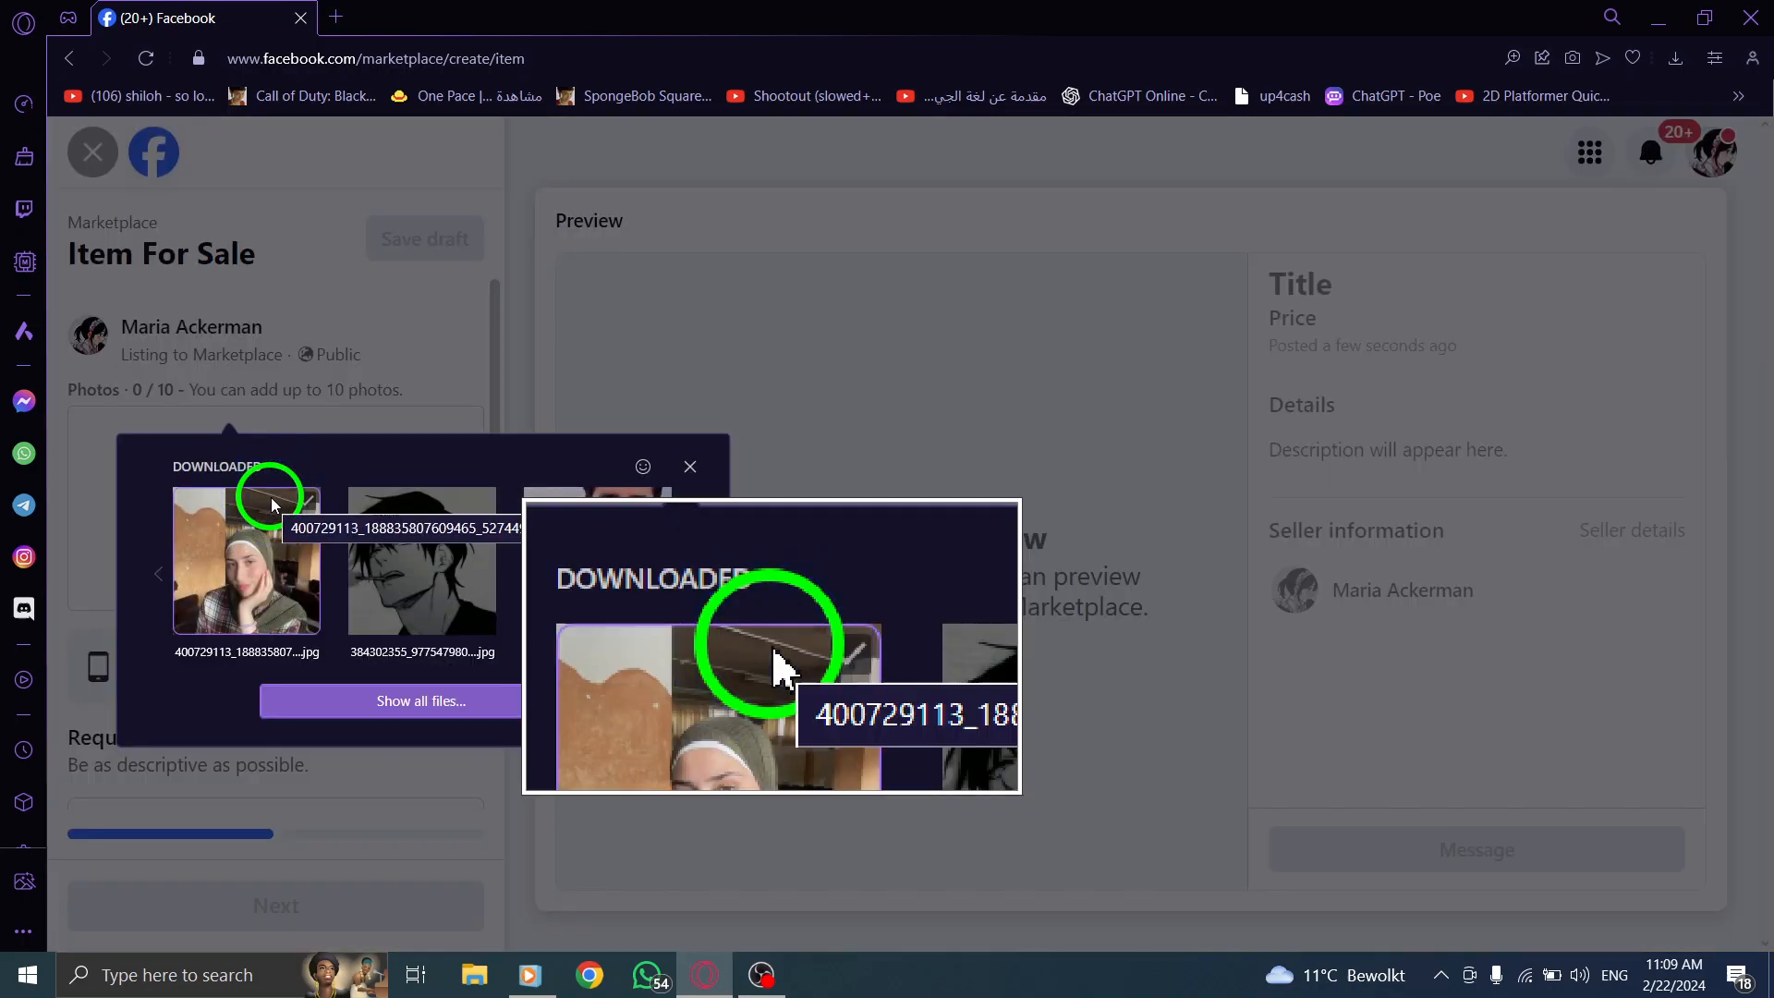
# Step: Choose Add photos on the new item-for-sale listing form
pyautogui.click(422, 560)
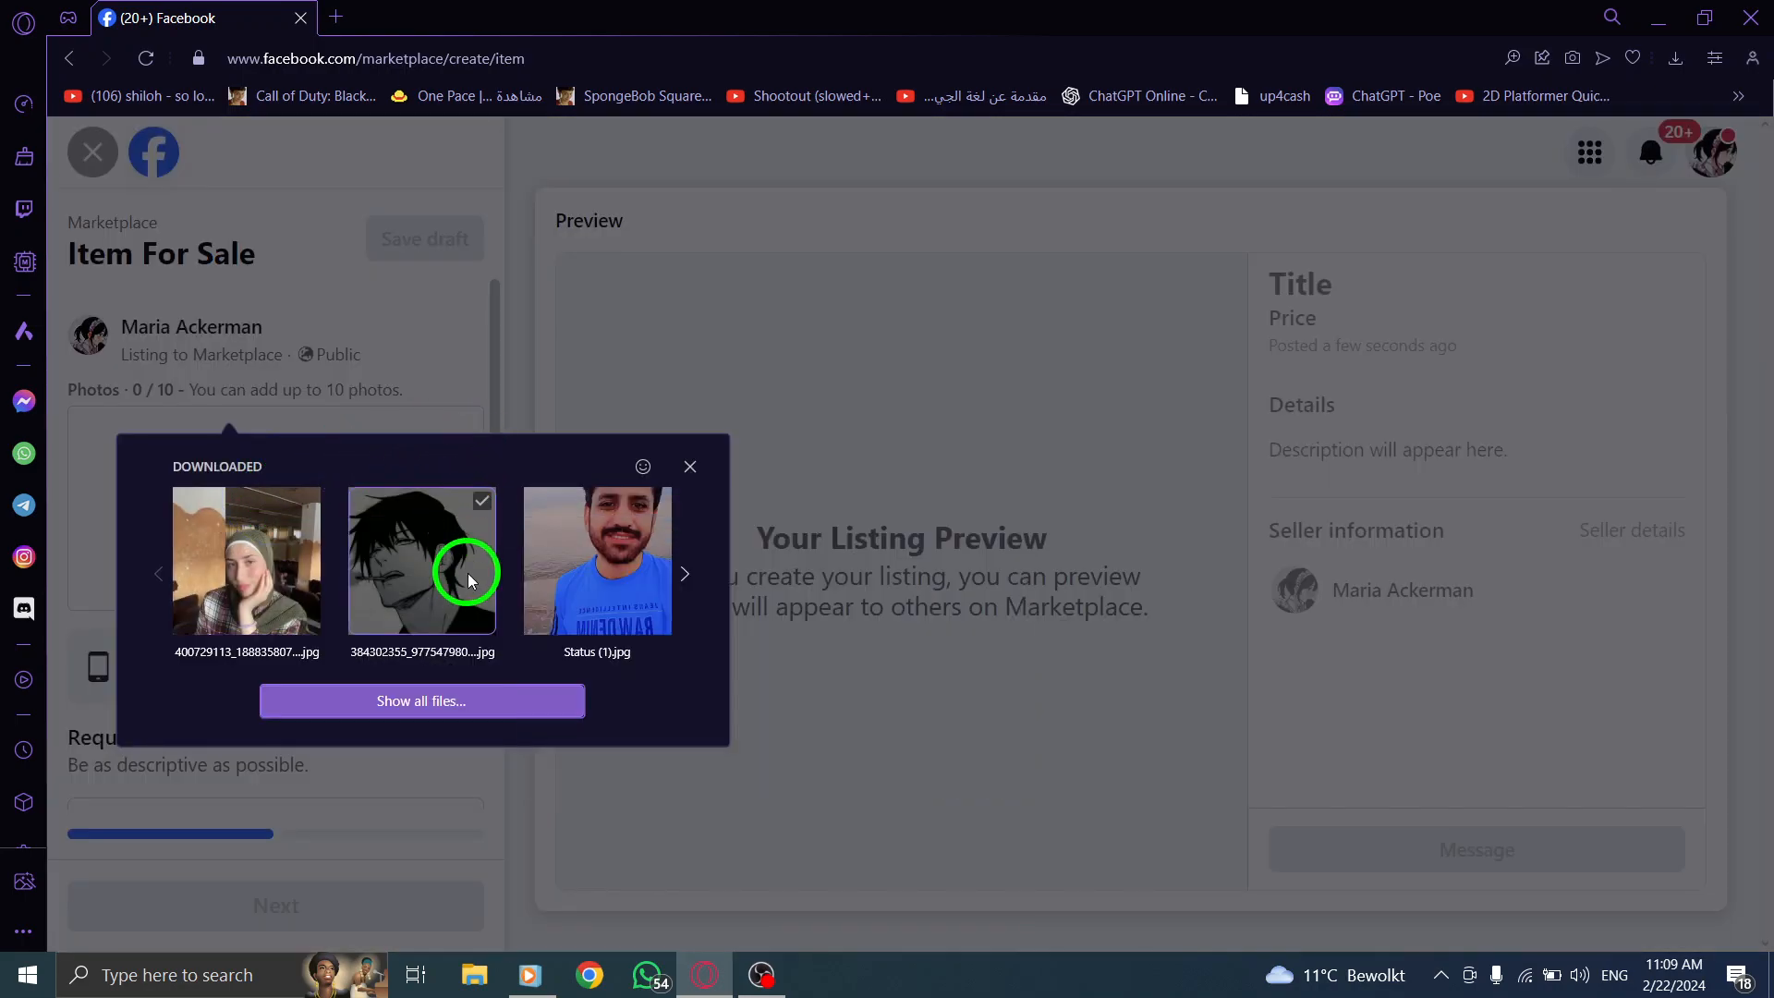
# Step: Attach the abstract-cube-logo image from the Pictures folder as the listing photo
pyautogui.click(421, 700)
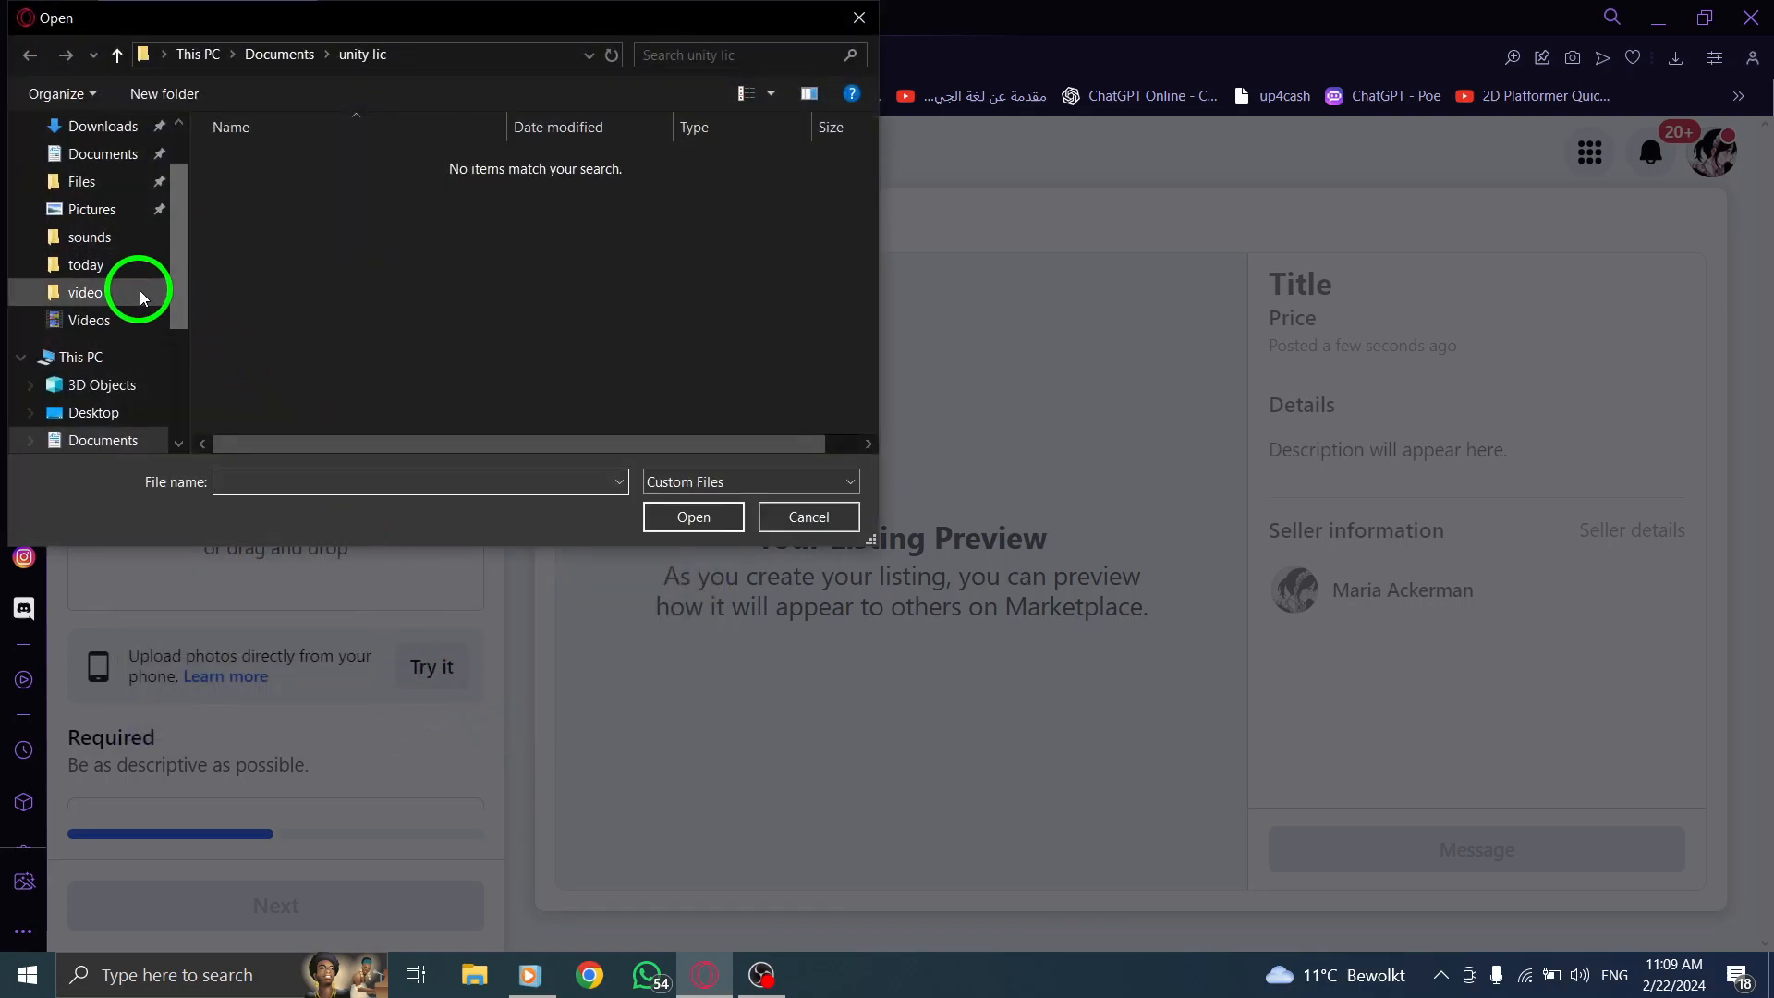
pyautogui.click(90, 208)
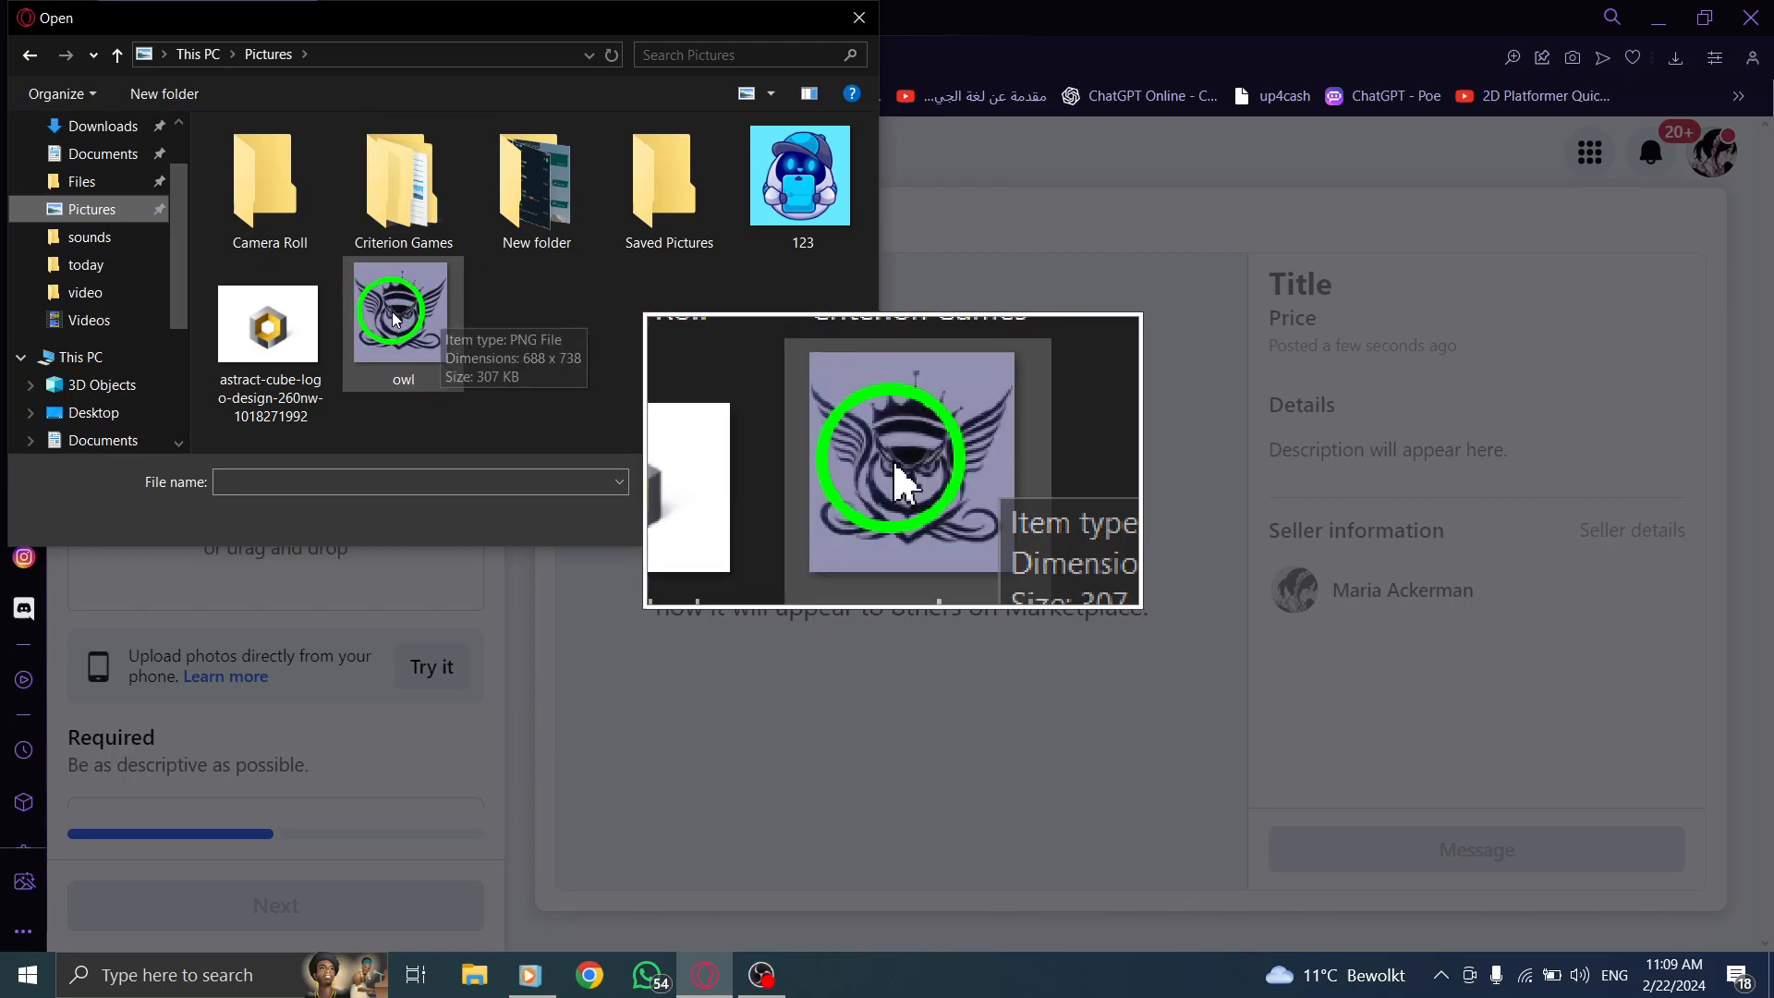
pyautogui.click(270, 325)
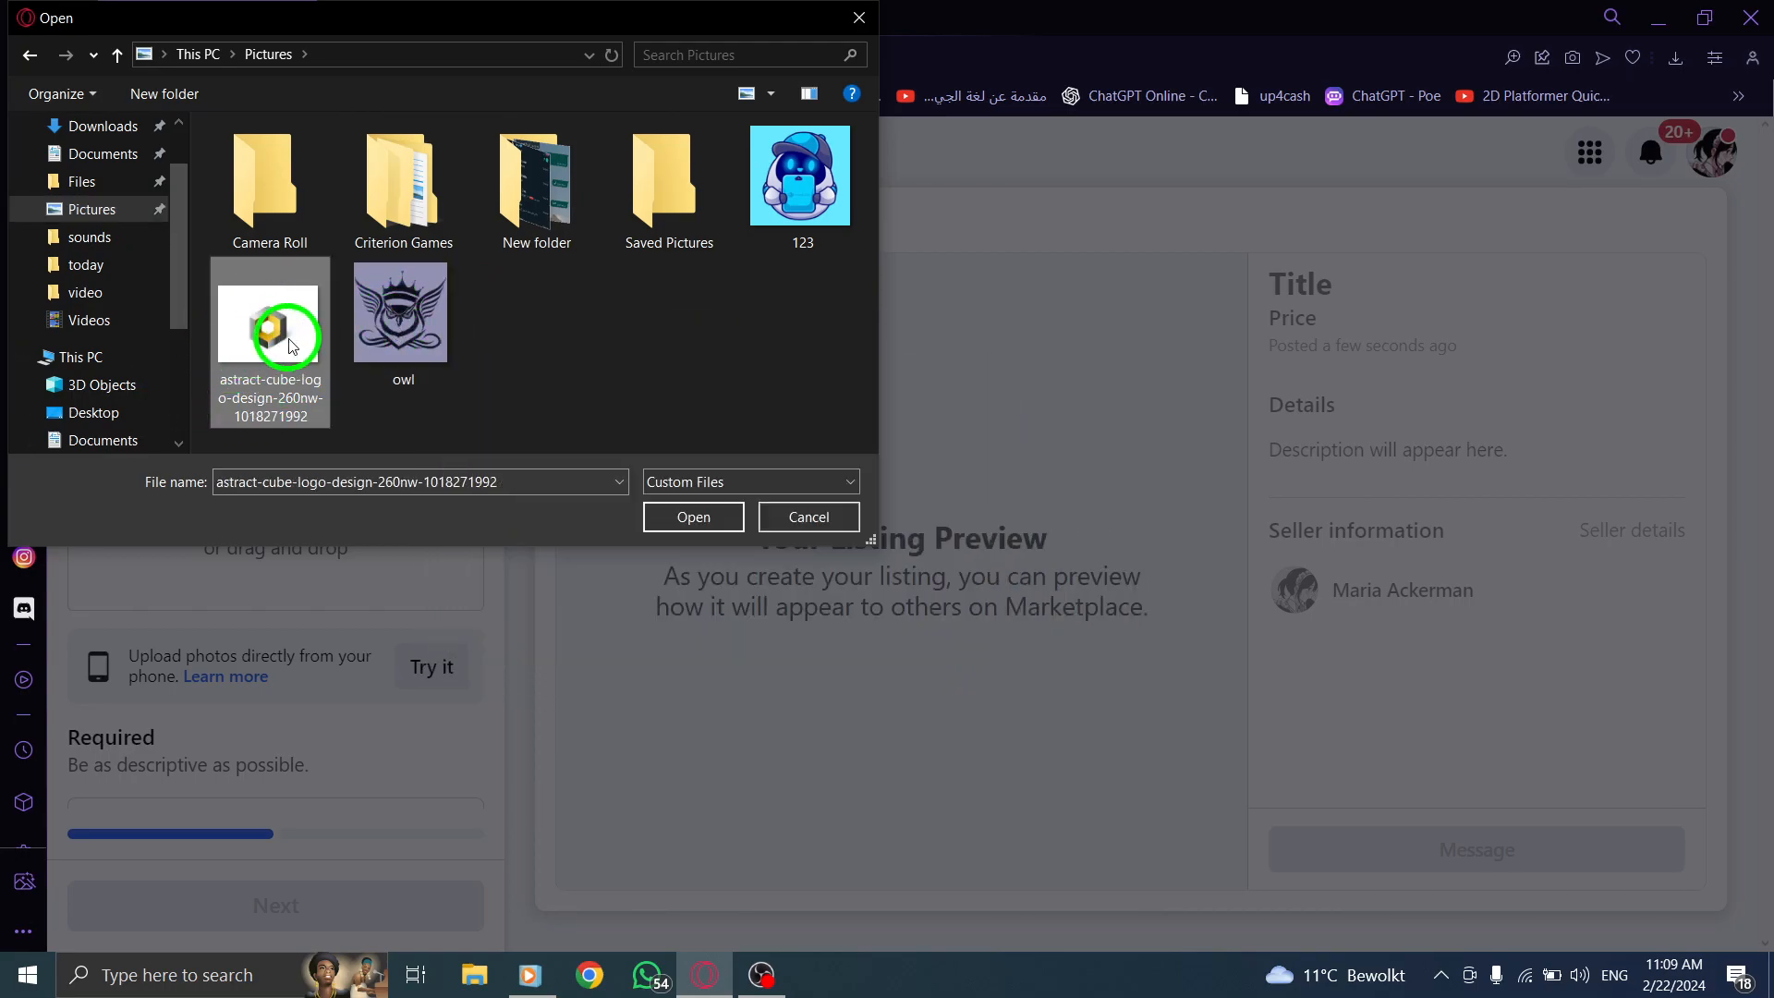
pyautogui.click(693, 515)
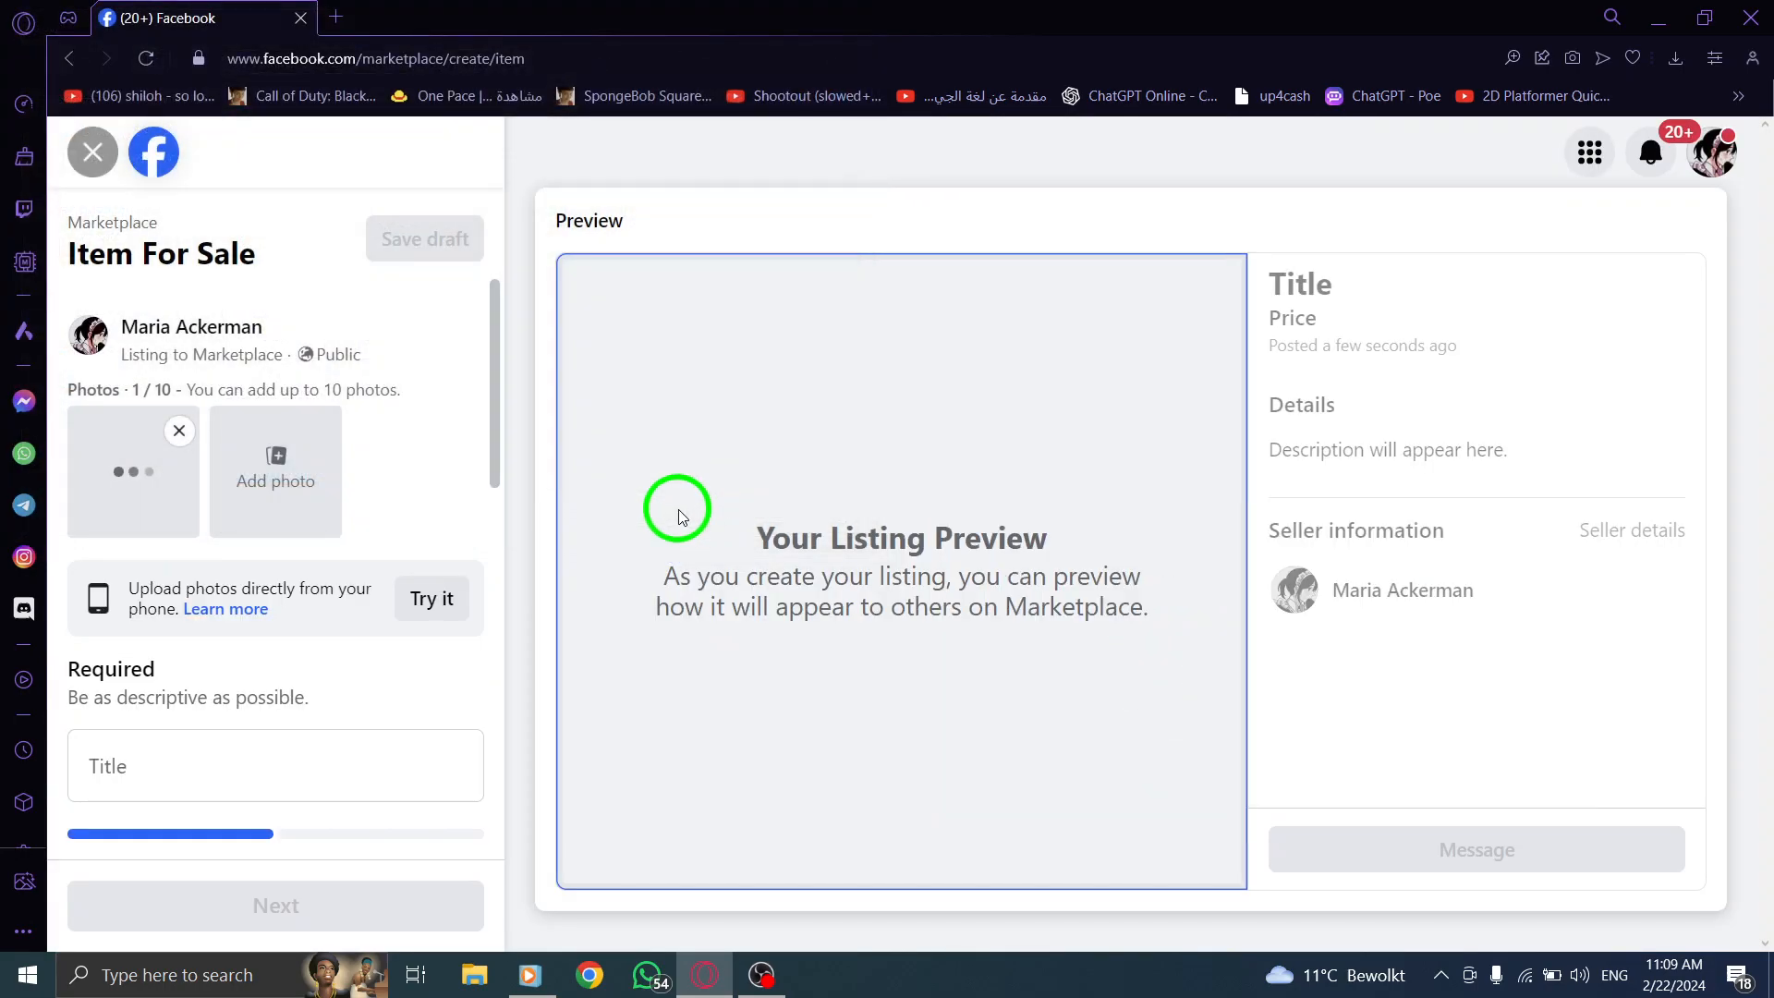
pyautogui.moveTo(763, 502)
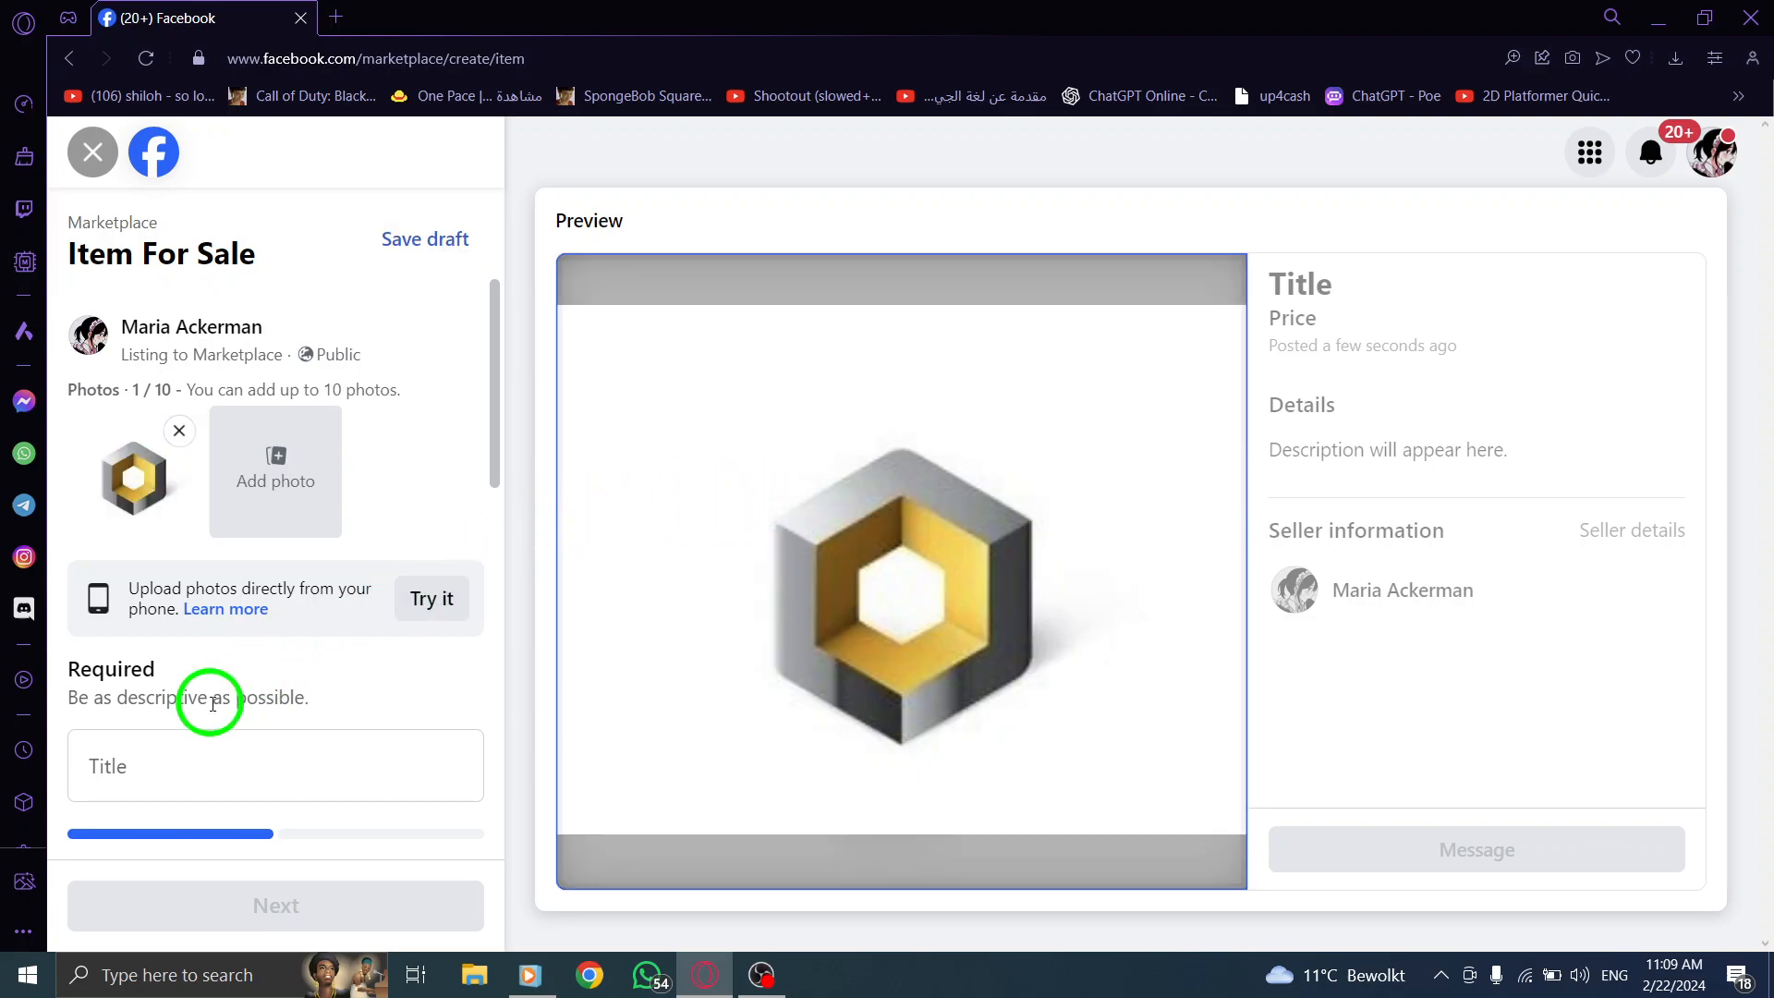
# Step: Enter 'cube' as the listing title
pyautogui.click(275, 766)
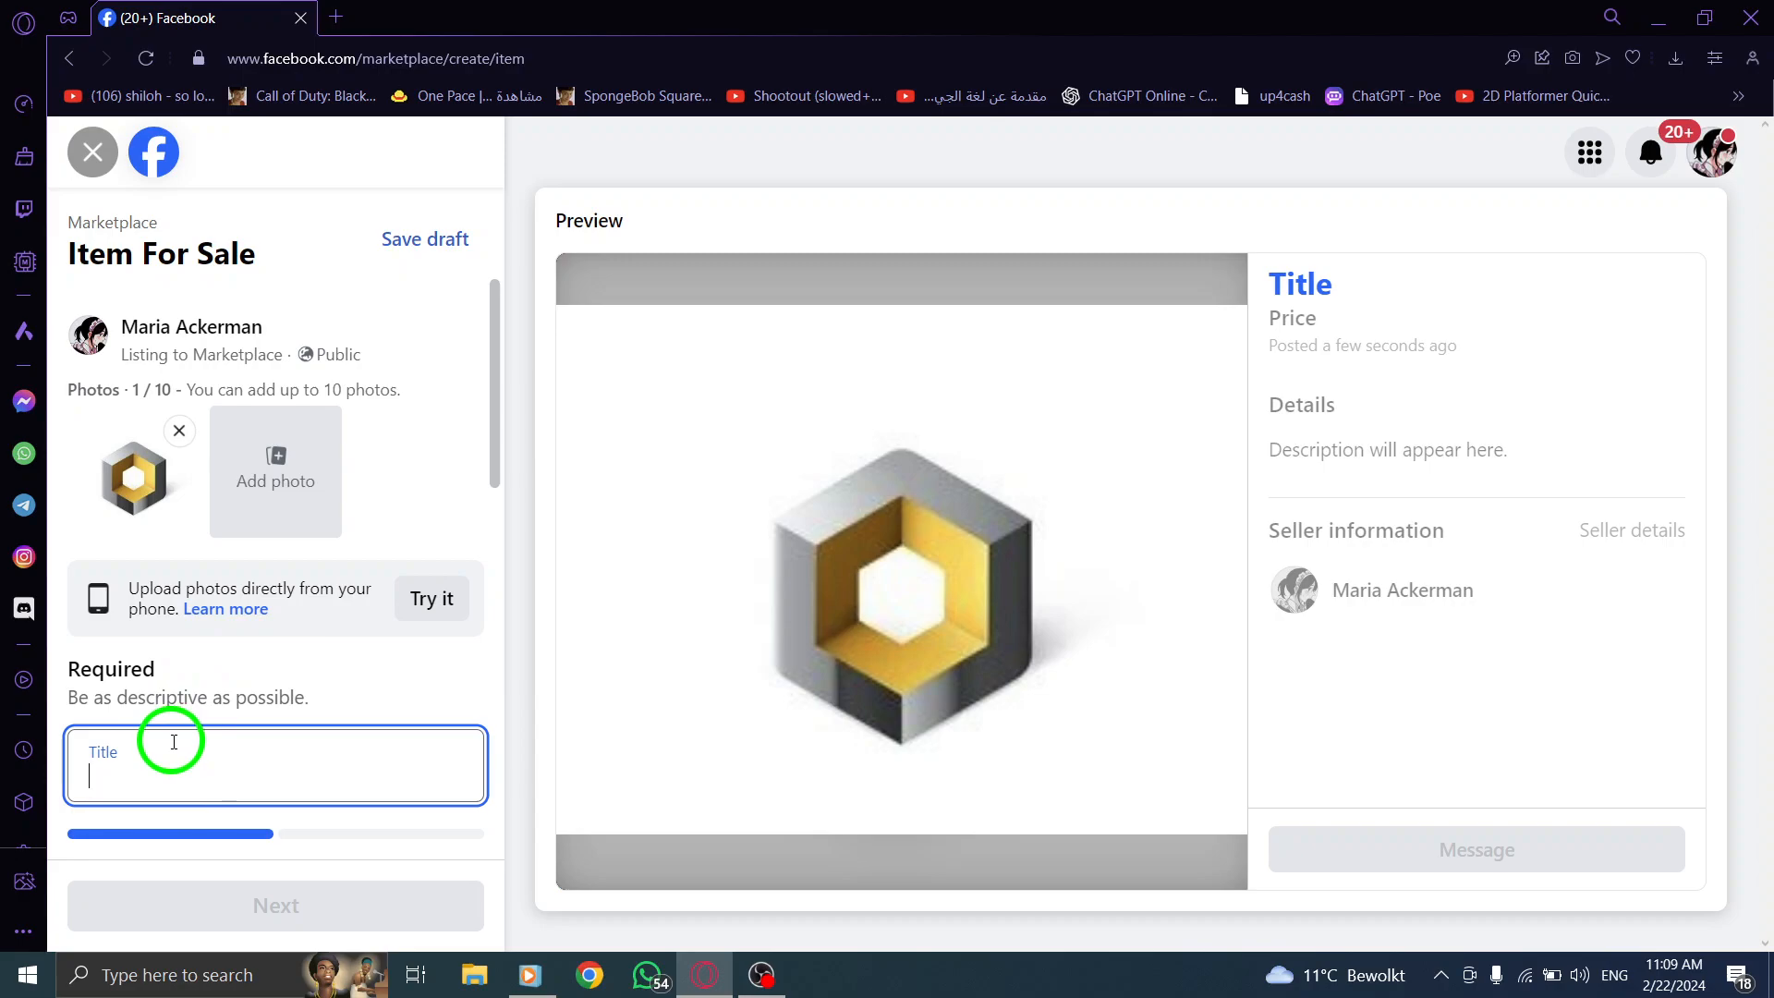
pyautogui.write('cub')
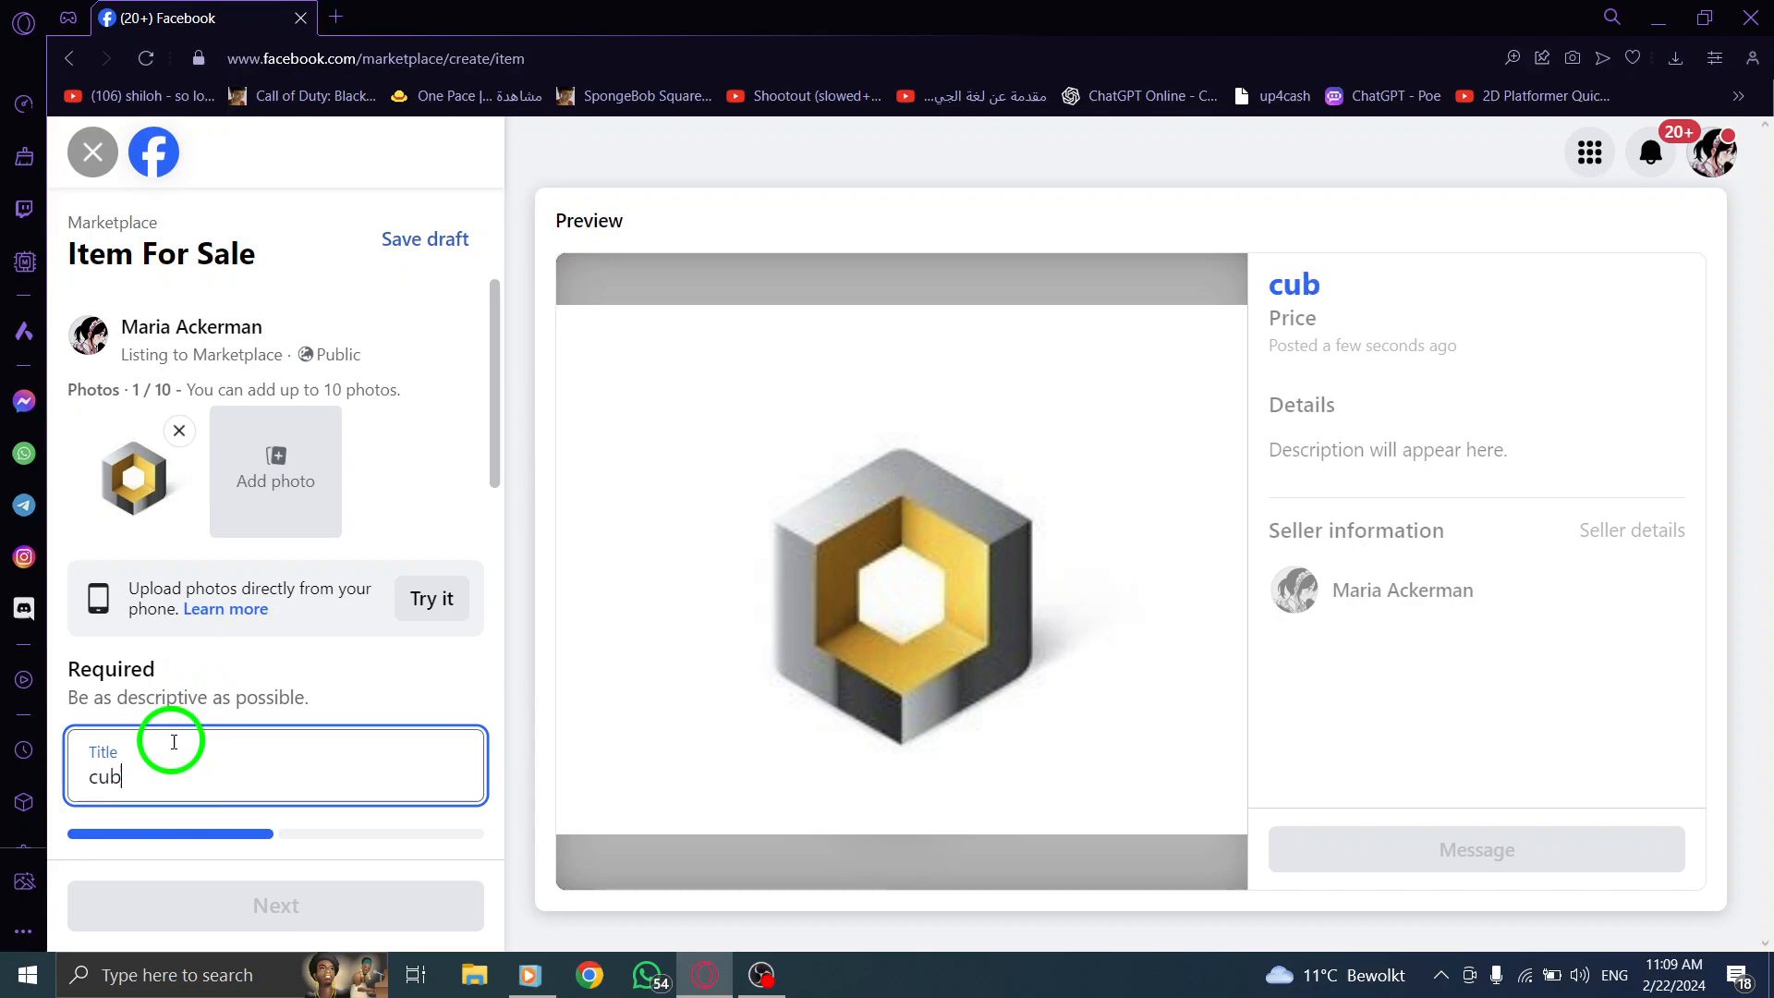
pyautogui.write('e')
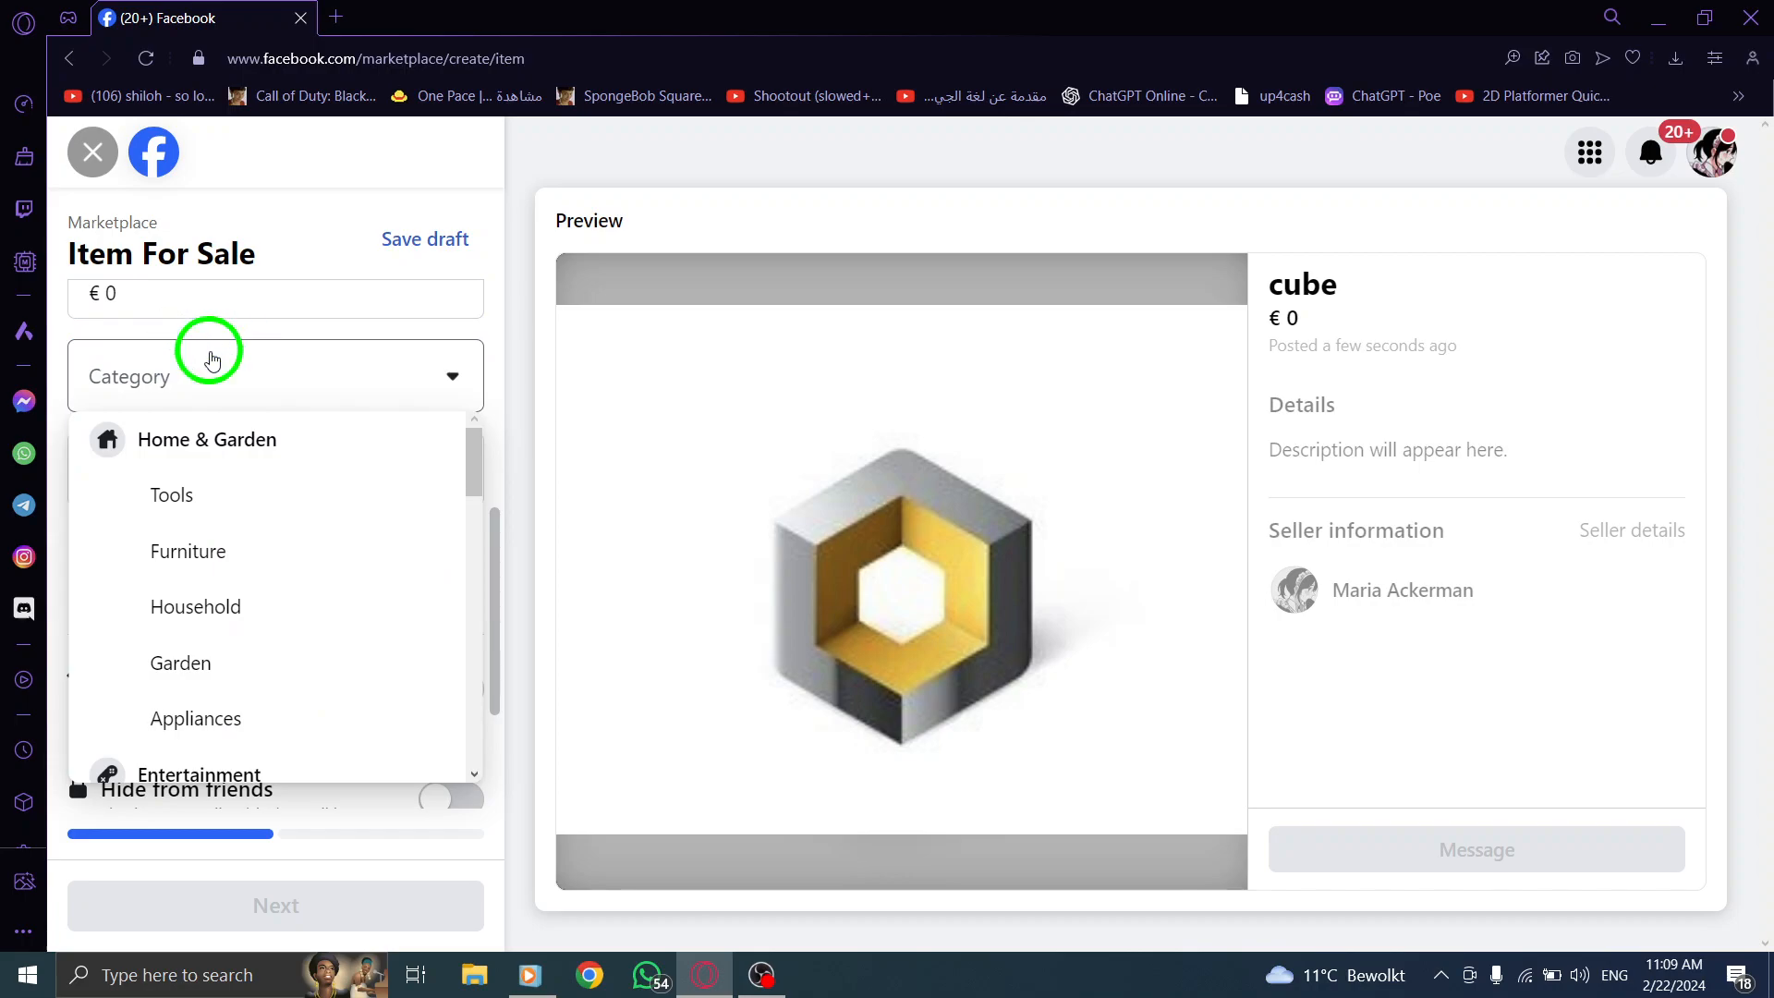
# Step: Set the category to Tools and the condition to Used - Good
pyautogui.click(170, 495)
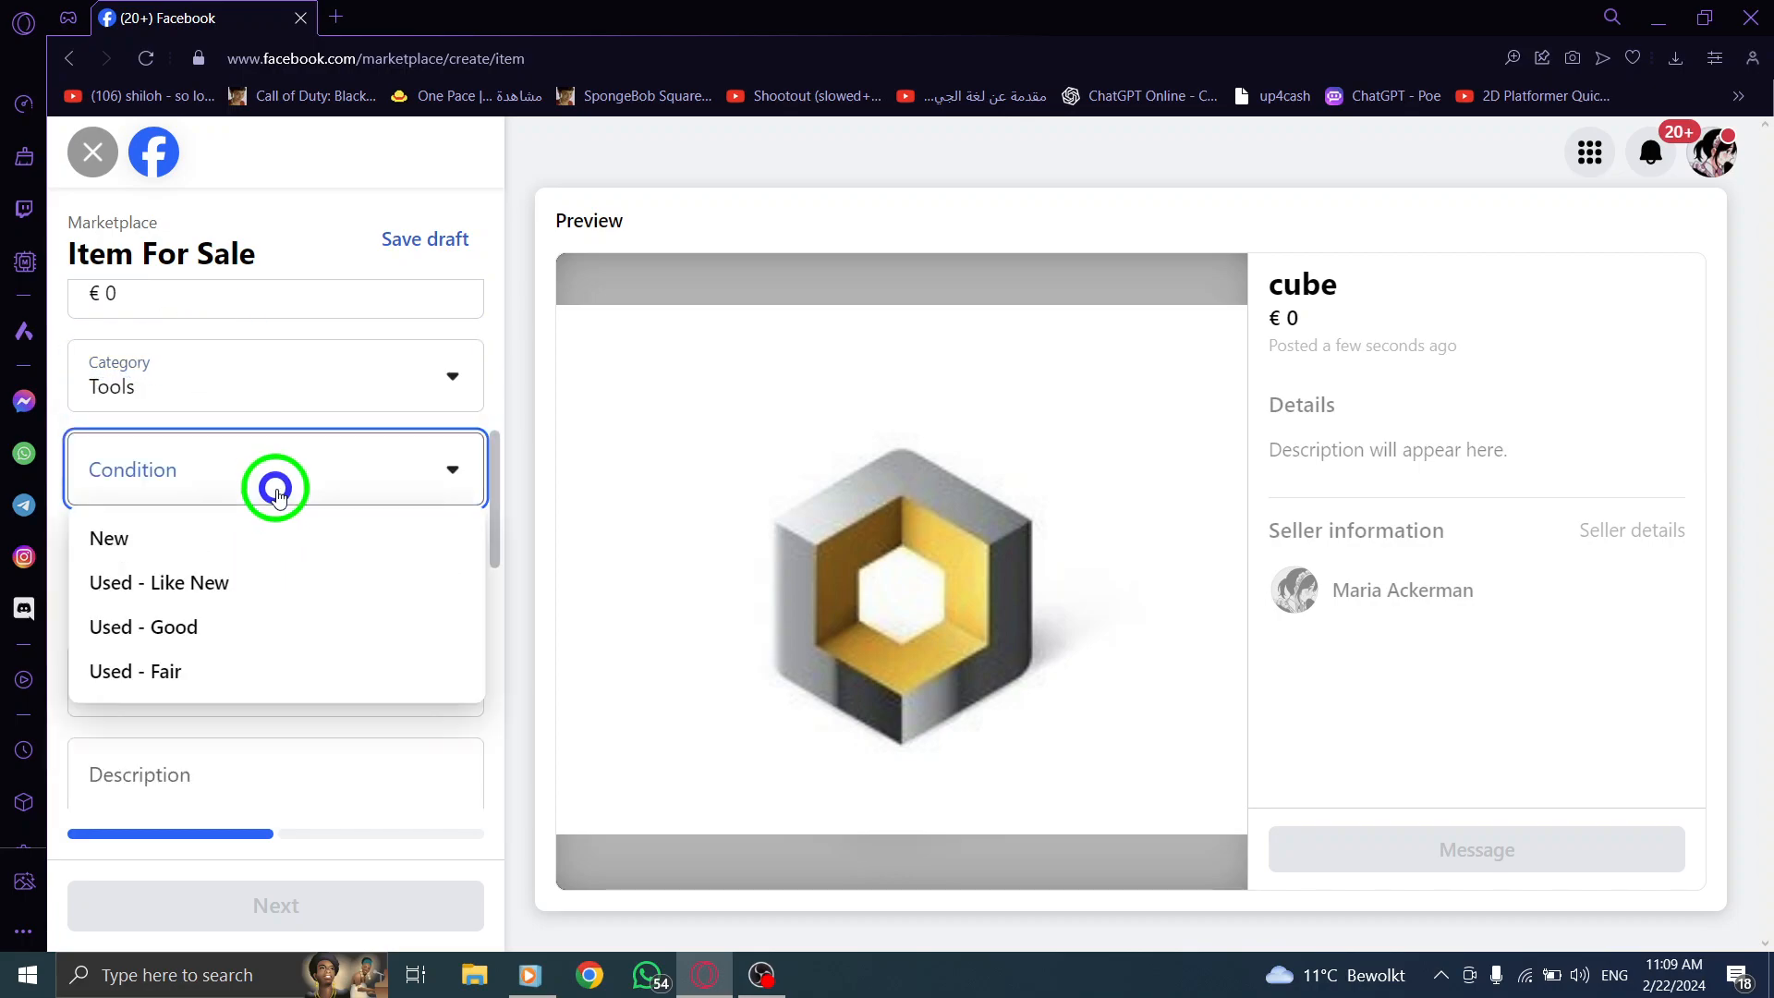
pyautogui.moveTo(294, 549)
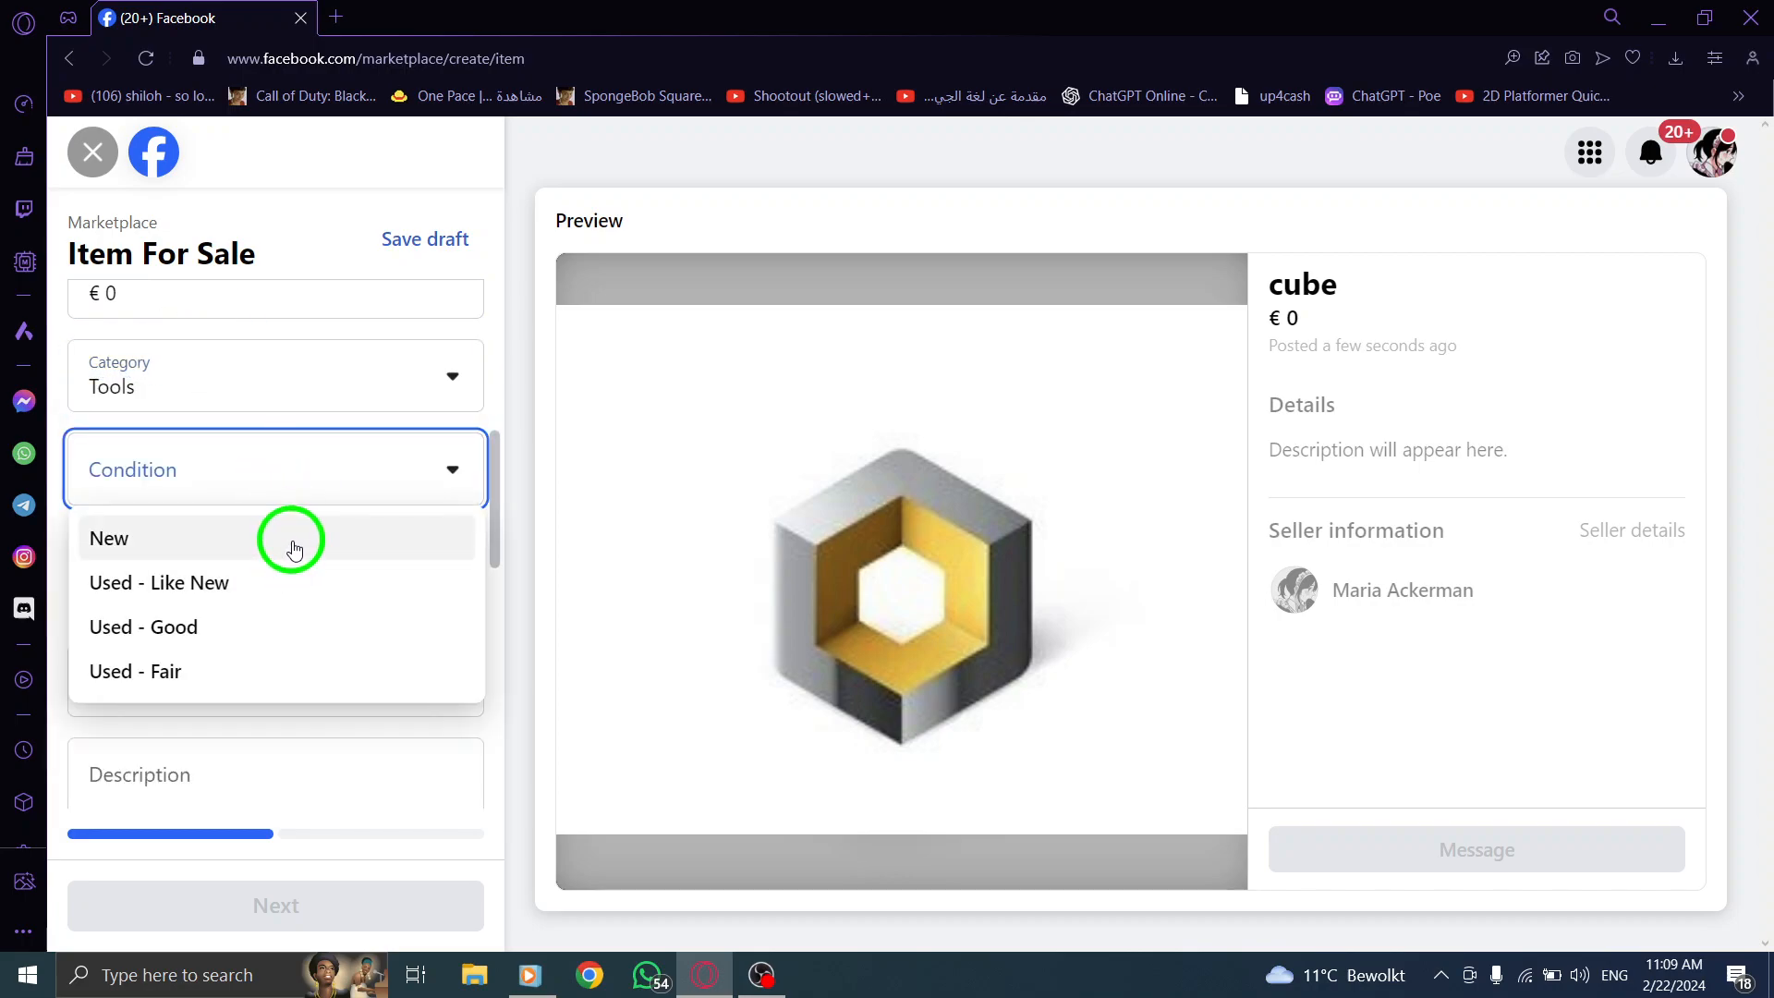
pyautogui.click(144, 627)
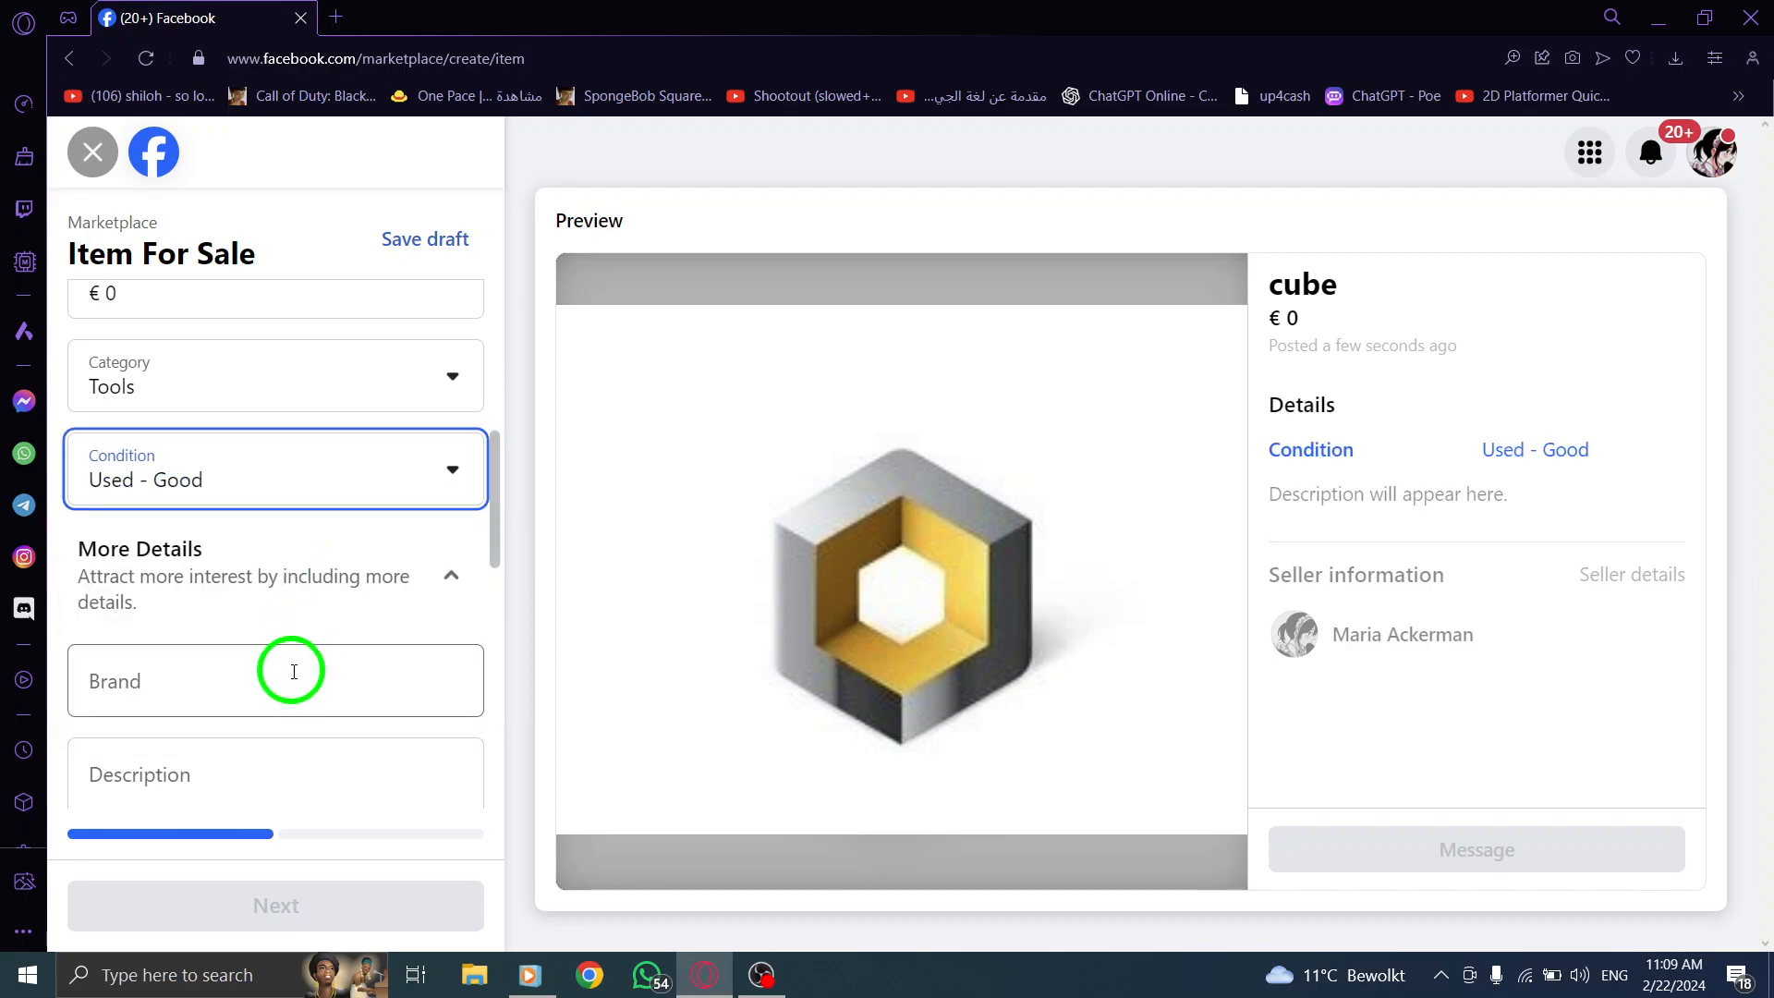
# Step: Enter 'mine' as the listing brand
pyautogui.click(276, 680)
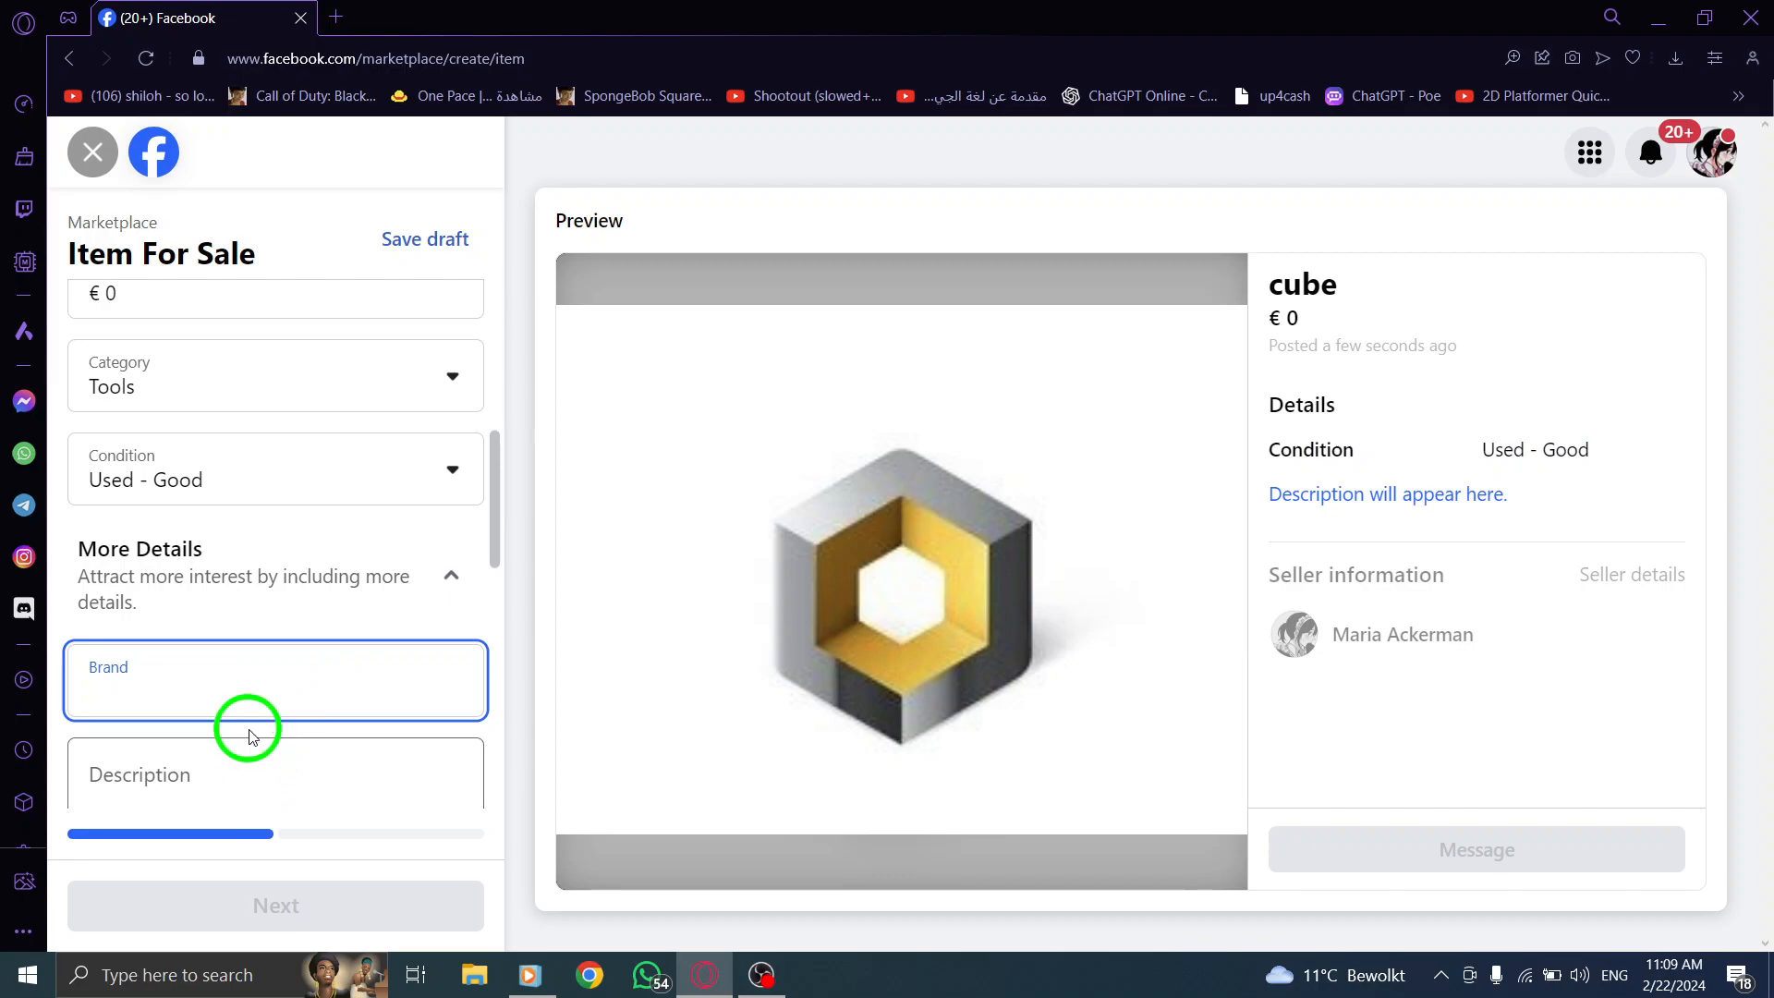
pyautogui.write('m')
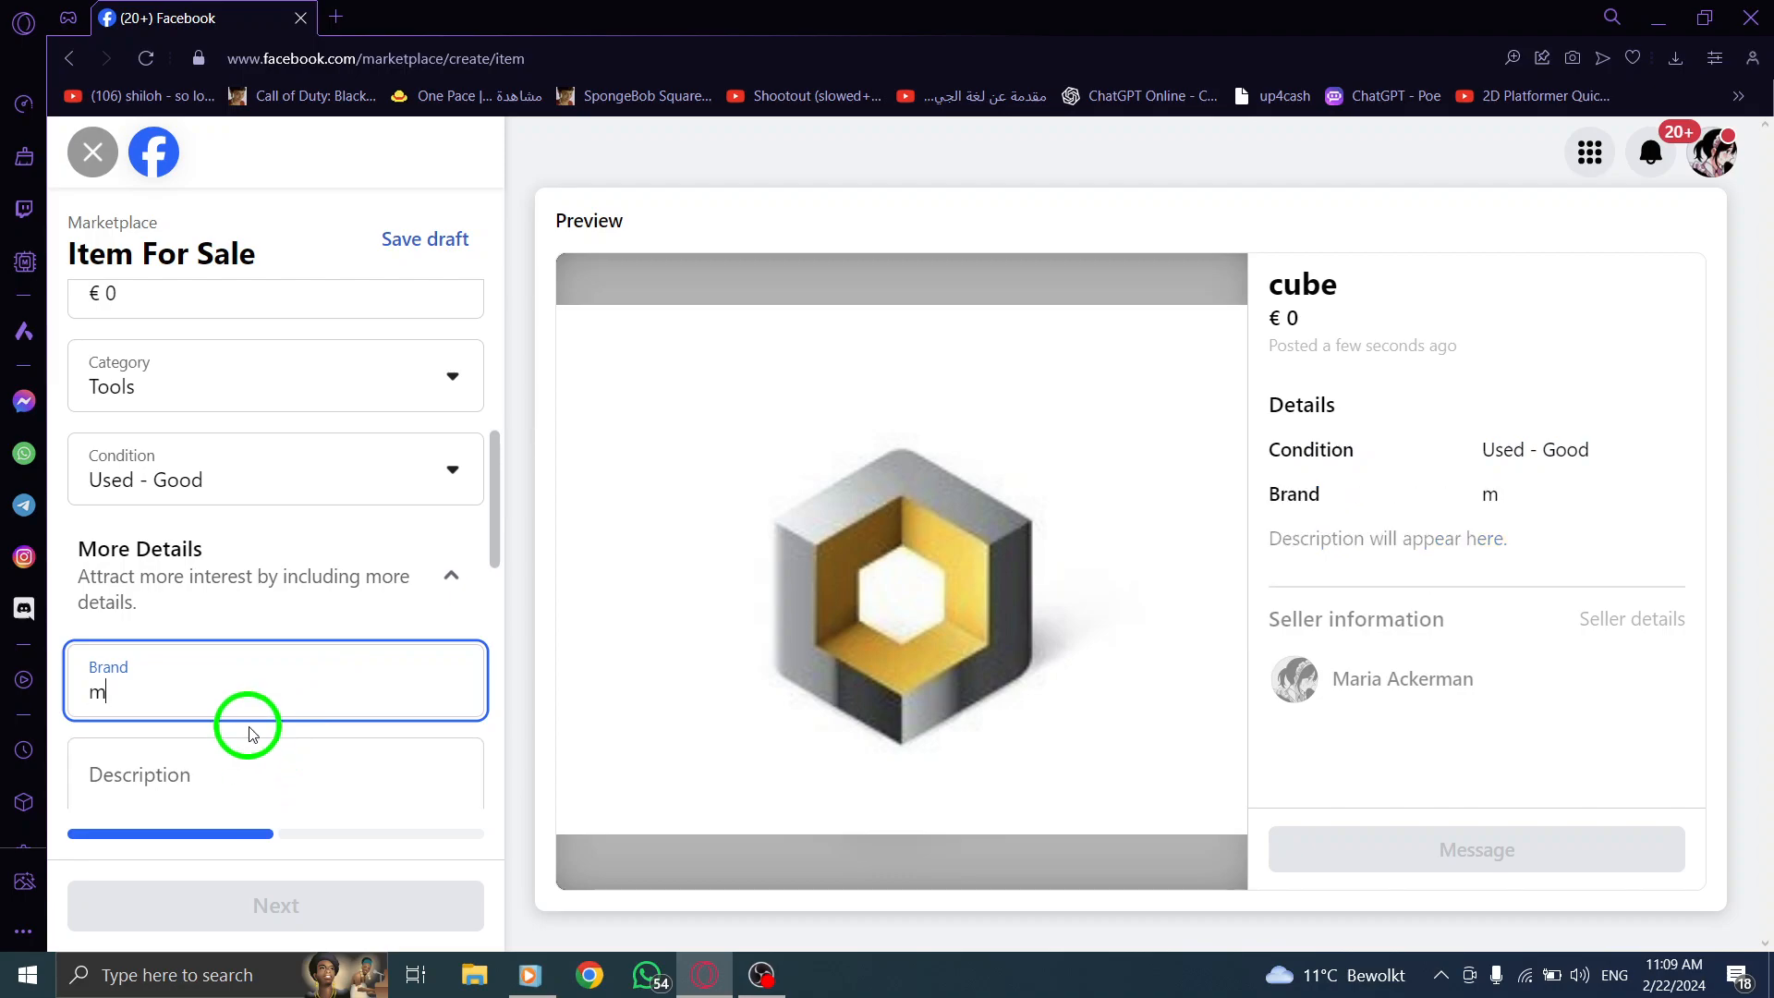
pyautogui.write('ine')
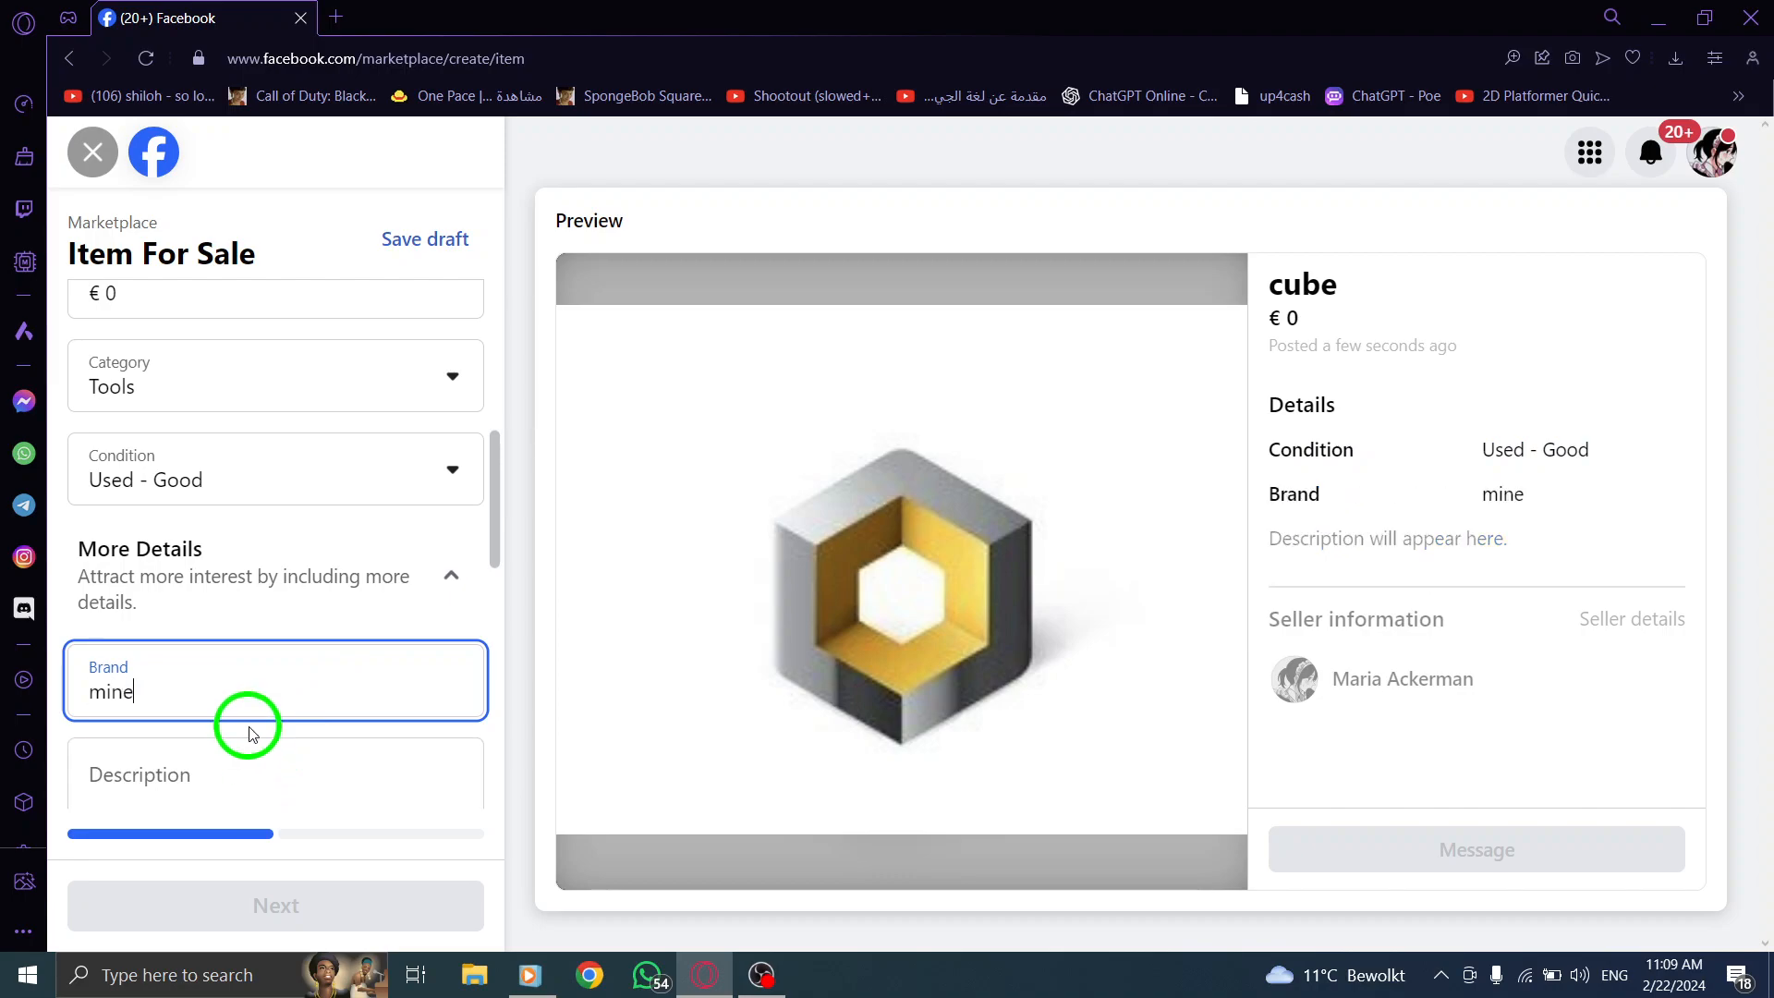
# Step: Enter 'cube' as the listing description
pyautogui.click(275, 789)
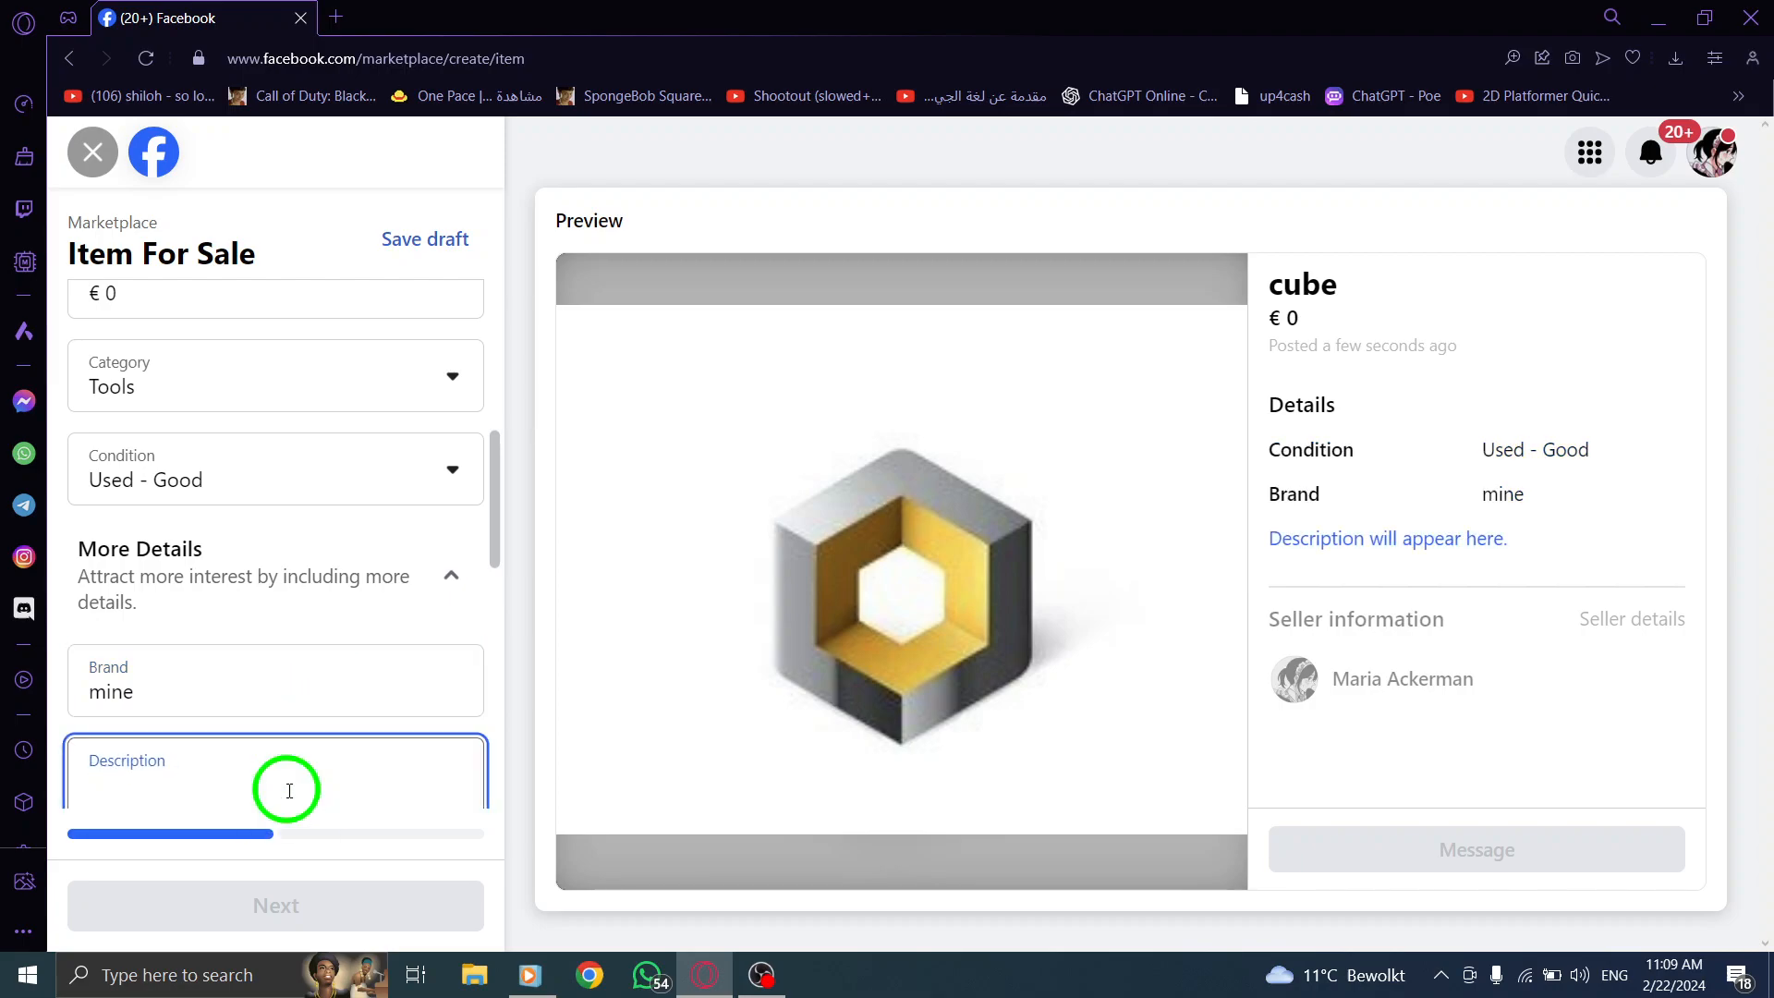
pyautogui.write('cube')
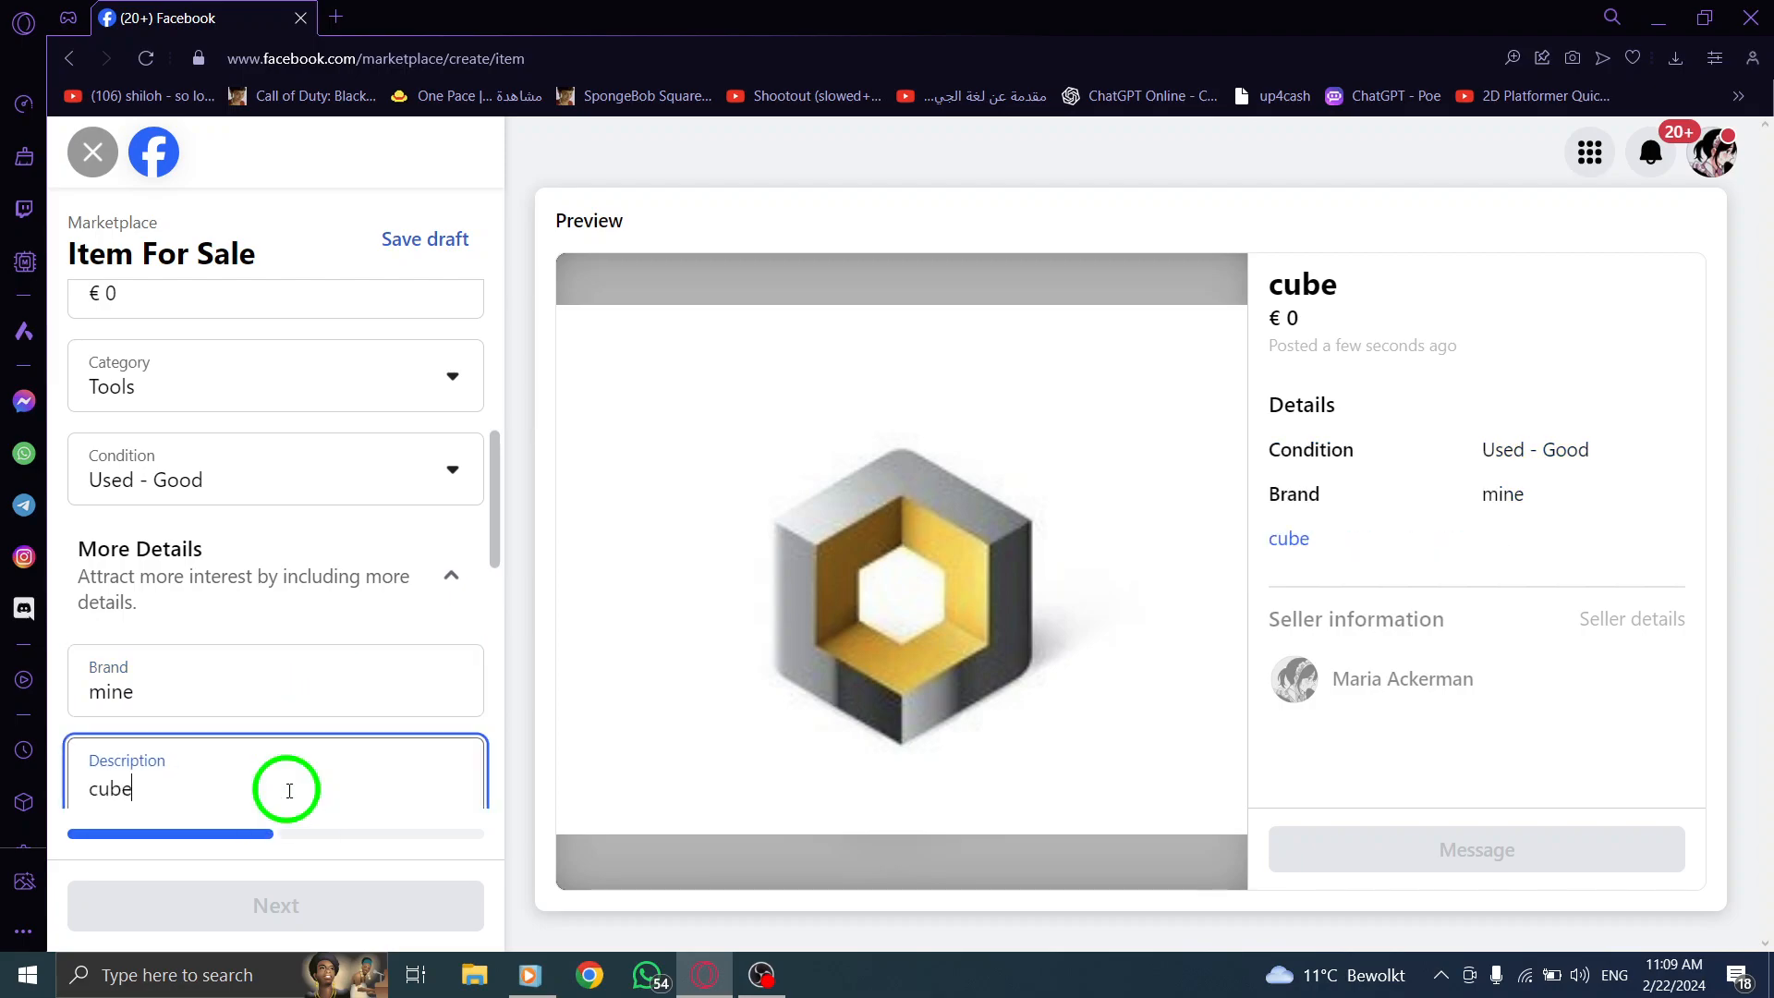
pyautogui.scroll(-3)
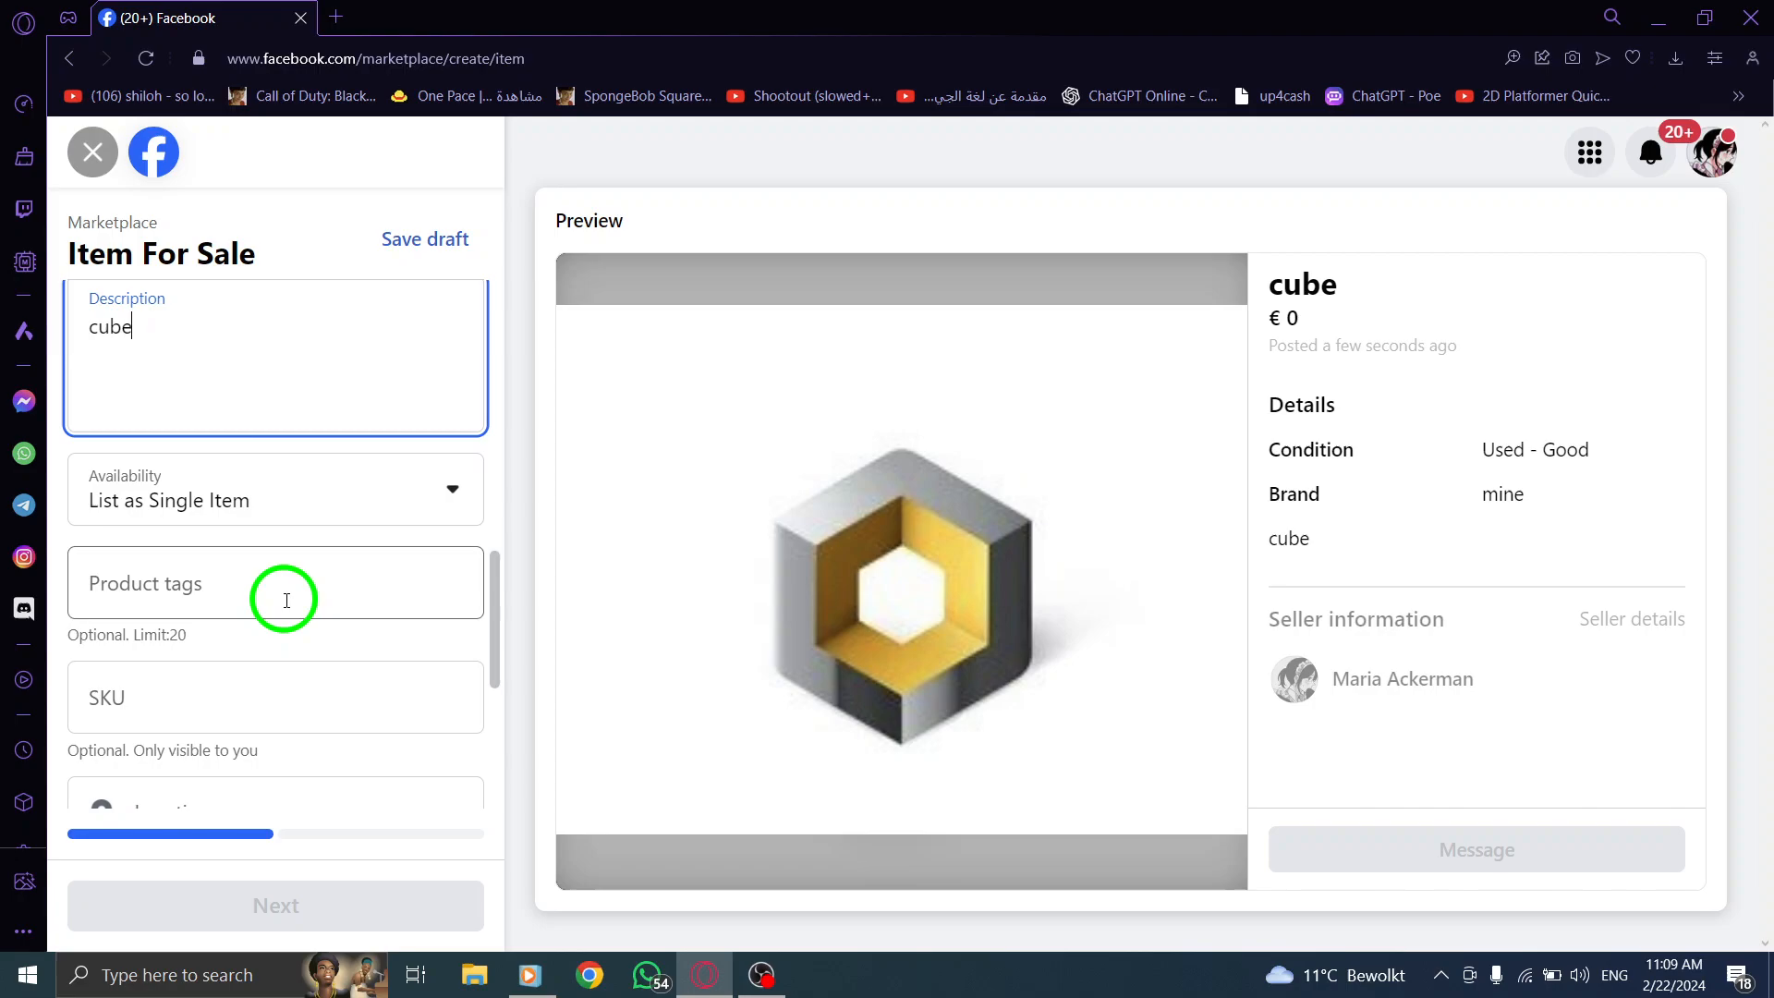